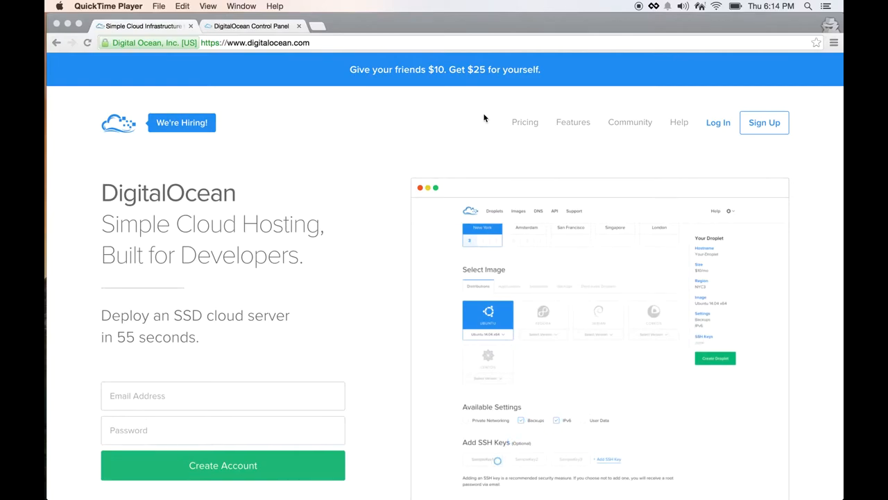
- Look around the Control Panel page before starting a new droplet
click(715, 357)
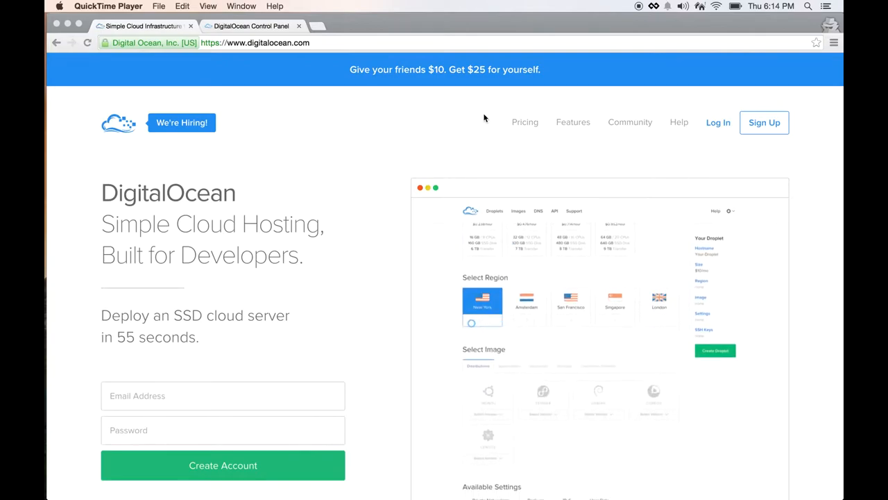
click(488, 395)
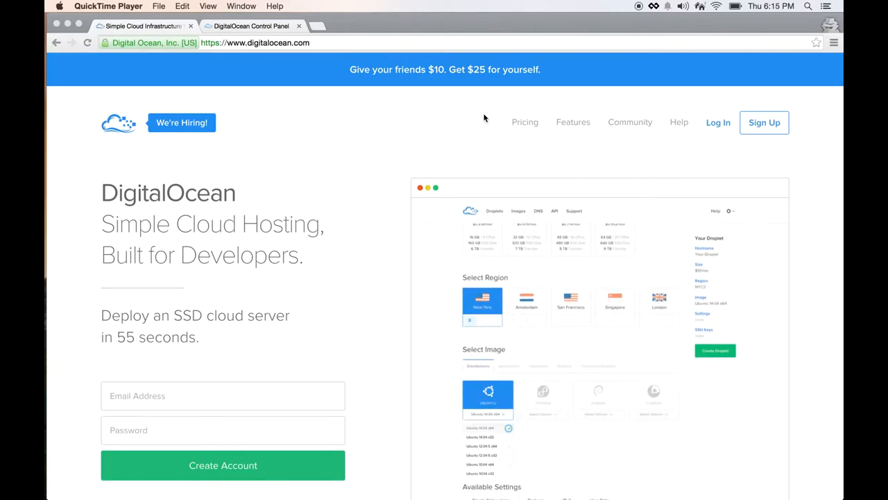
scroll(down, 3)
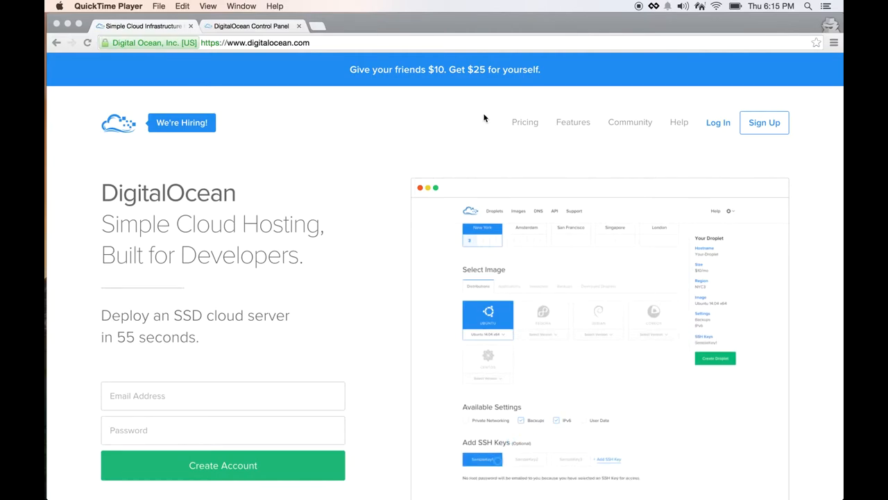
click(715, 358)
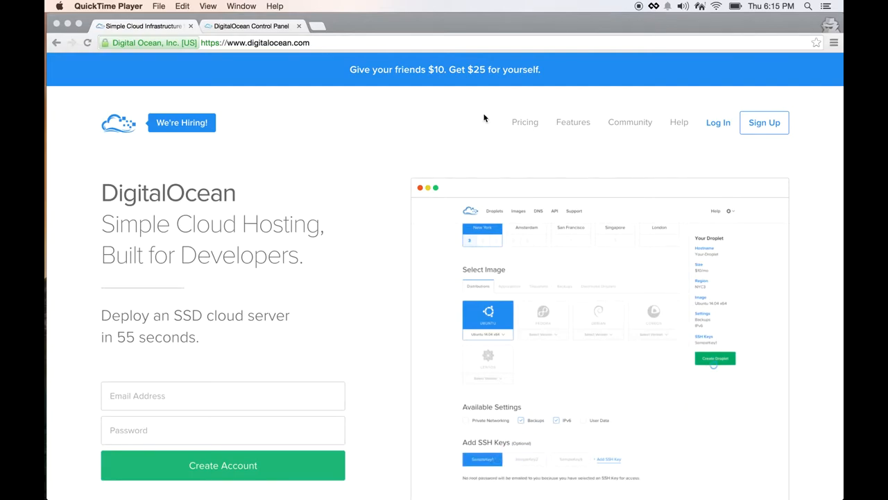
click(715, 358)
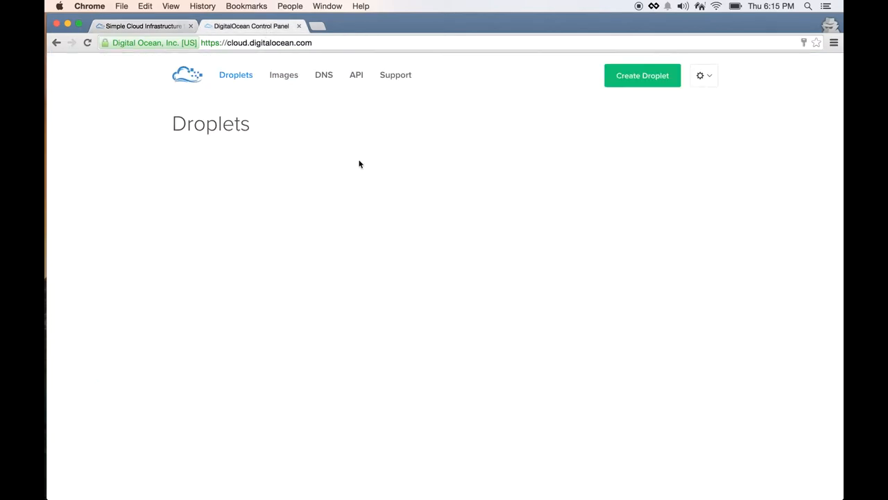
mouse_move(399, 229)
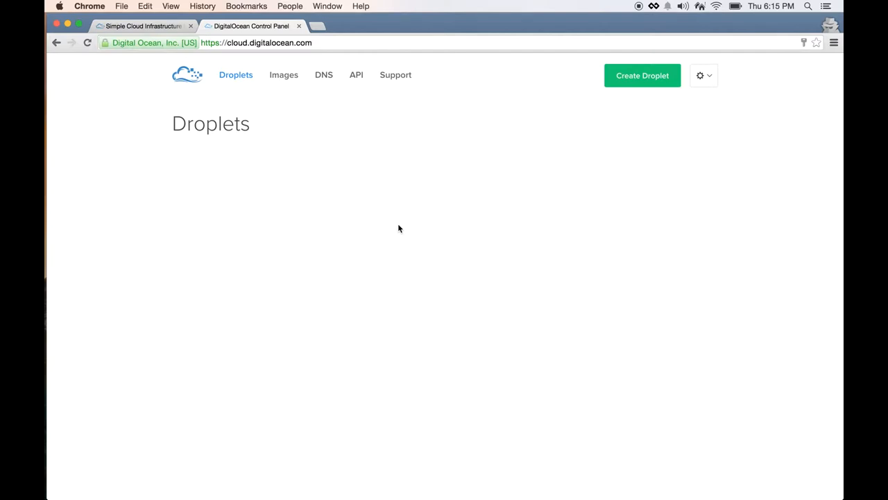
mouse_move(568, 111)
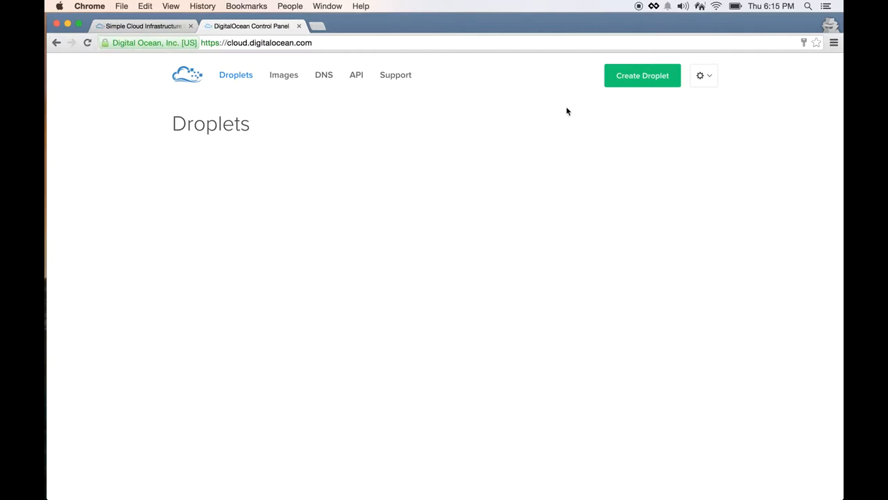
mouse_move(651, 83)
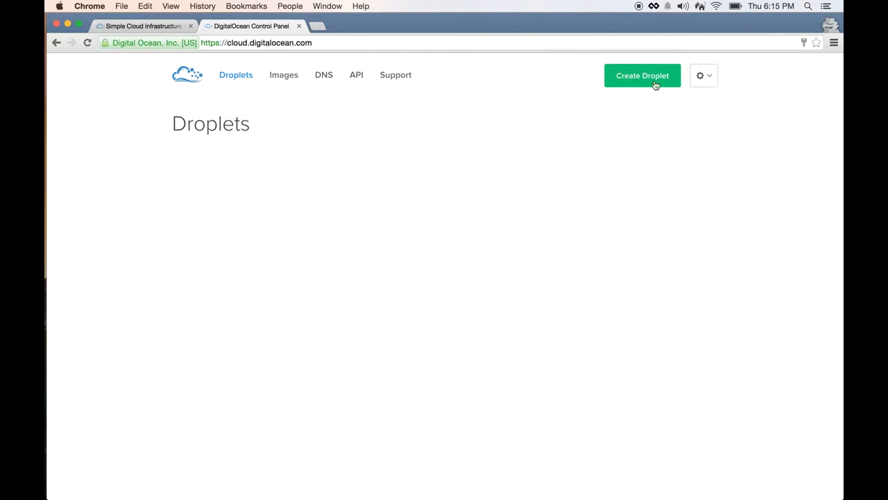
mouse_move(268, 130)
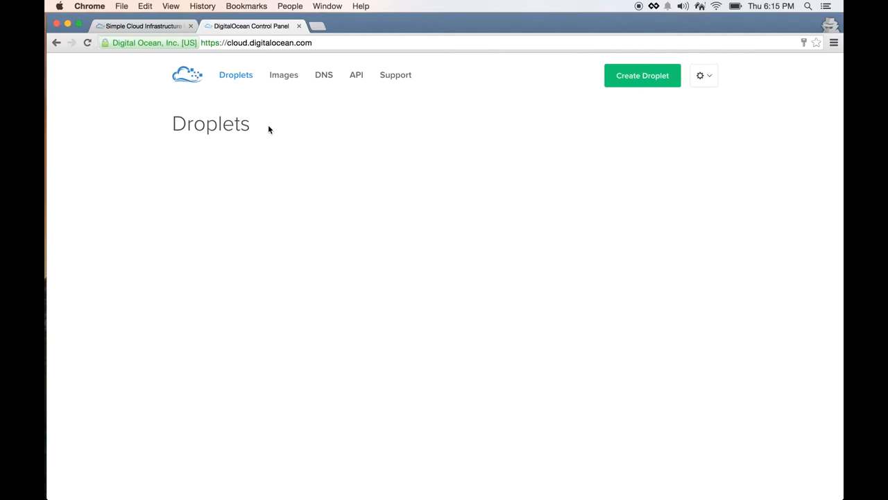
mouse_move(275, 127)
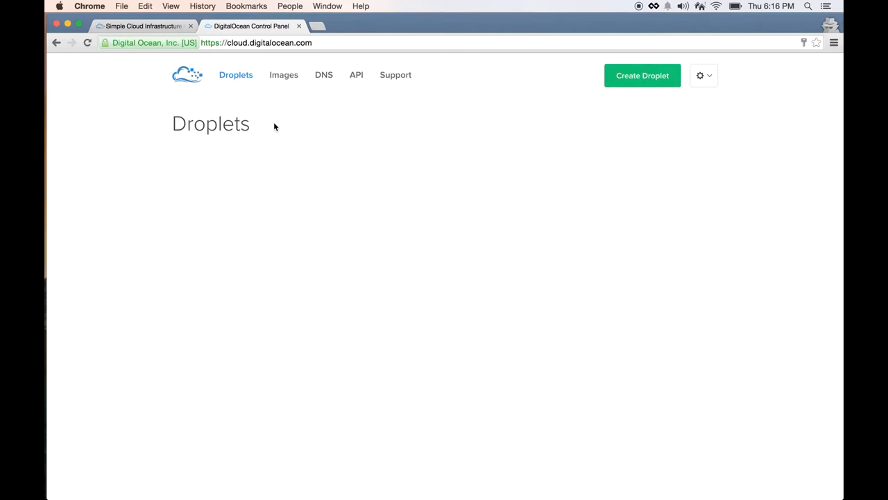
mouse_move(432, 116)
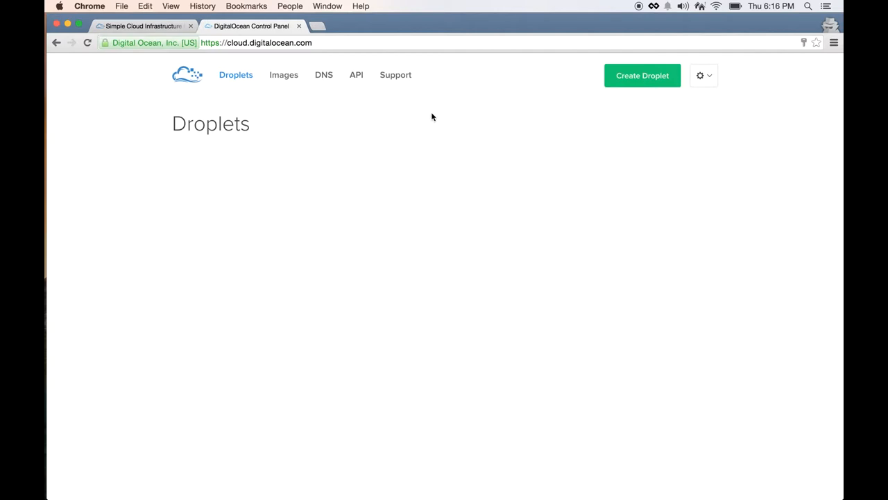
mouse_move(642, 76)
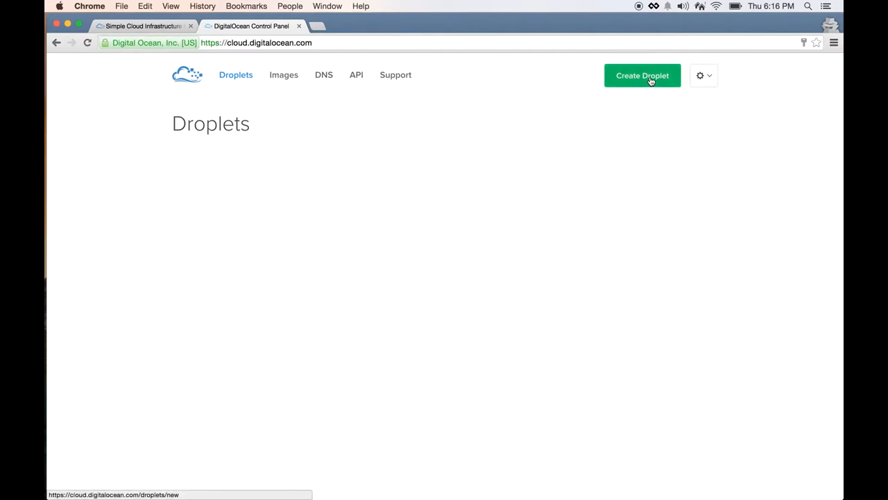
- Name a new droplet wordpresstest, keeping the $10/mo size and New York region
click(642, 75)
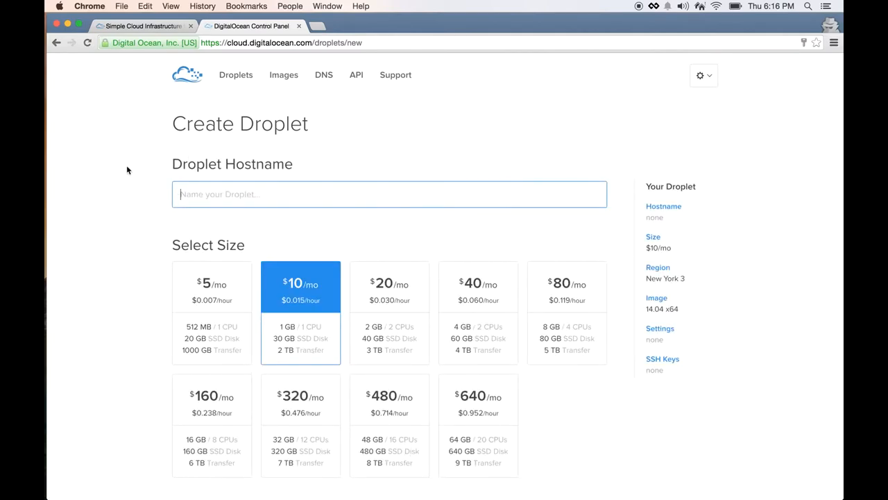
mouse_move(148, 211)
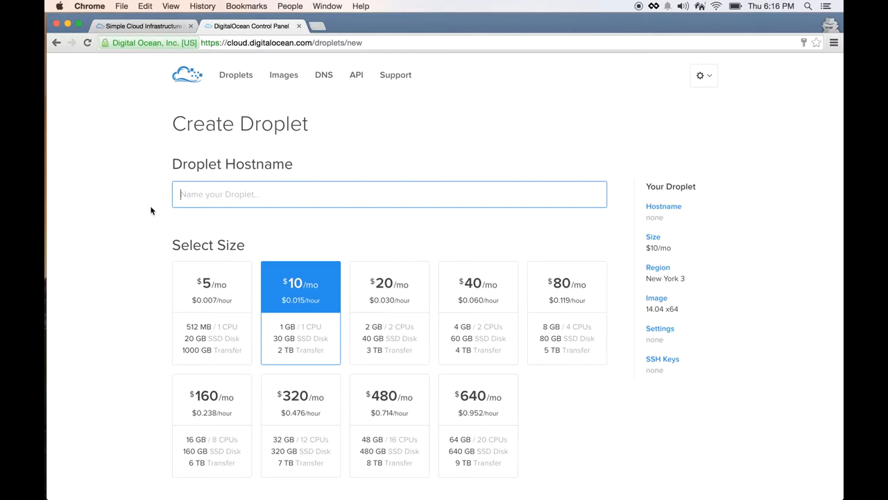
text(worep)
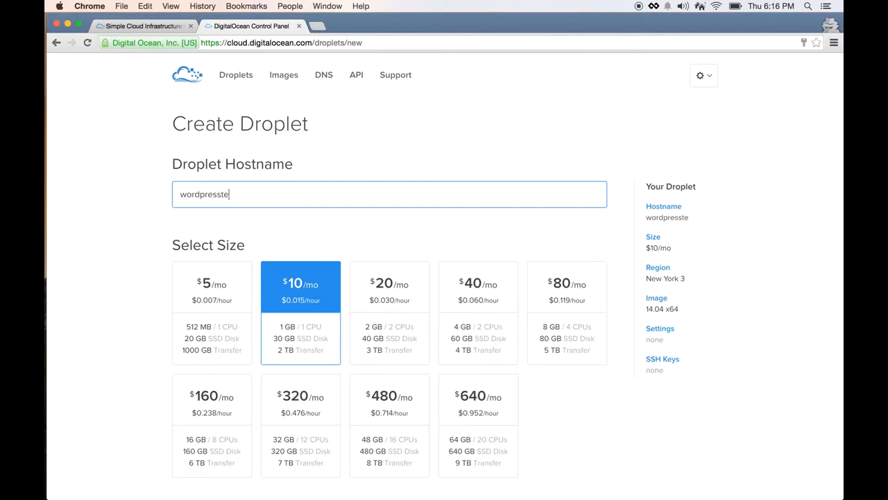
text(st)
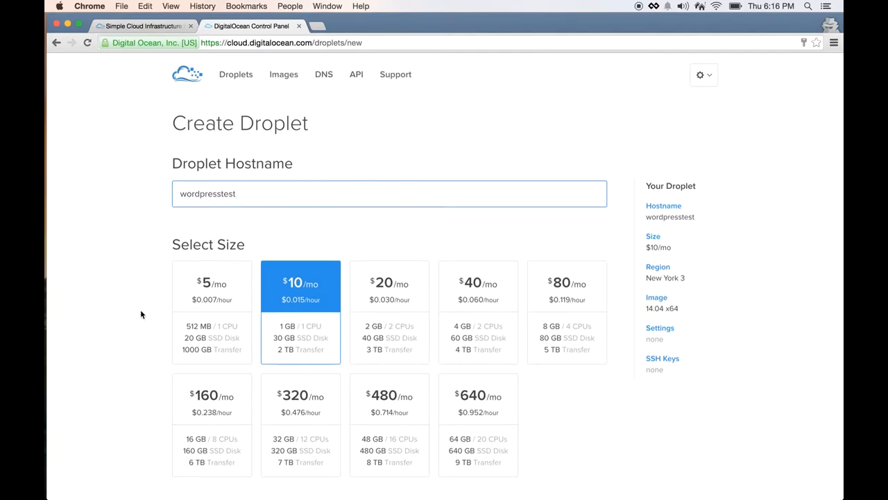
scroll(down, 3)
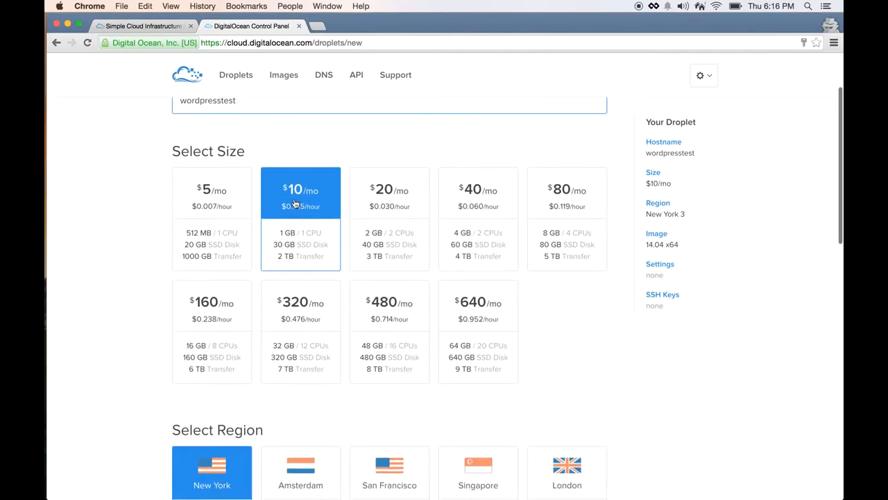
mouse_move(304, 200)
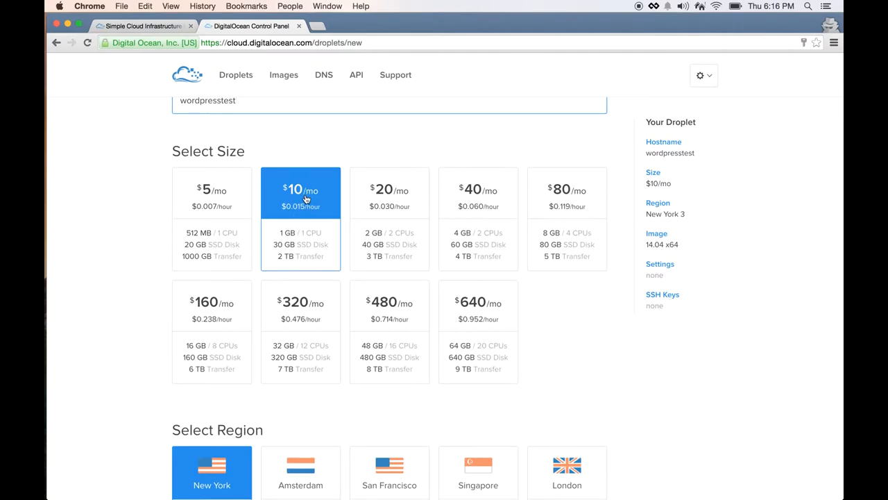
scroll(down, 3)
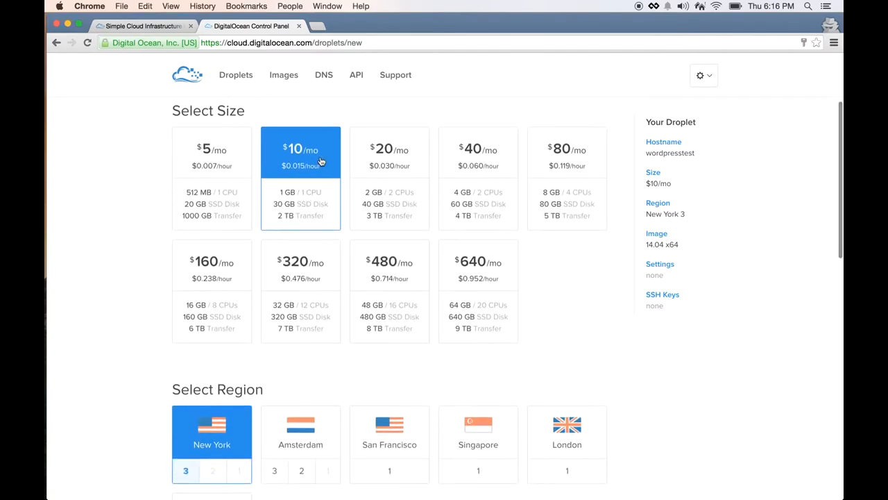
scroll(down, 3)
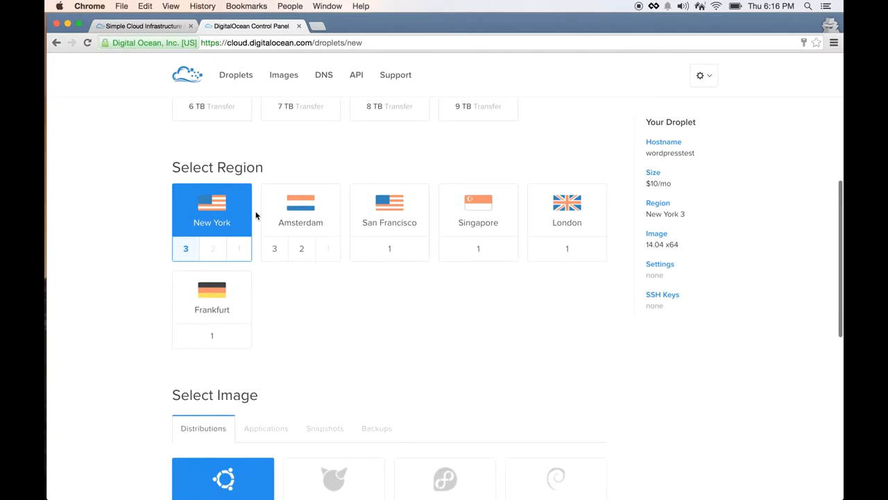
mouse_move(424, 243)
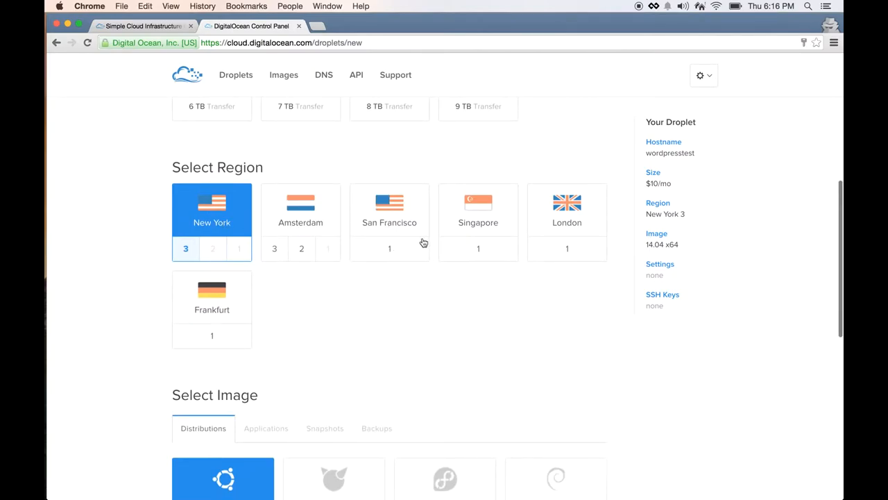
mouse_move(154, 276)
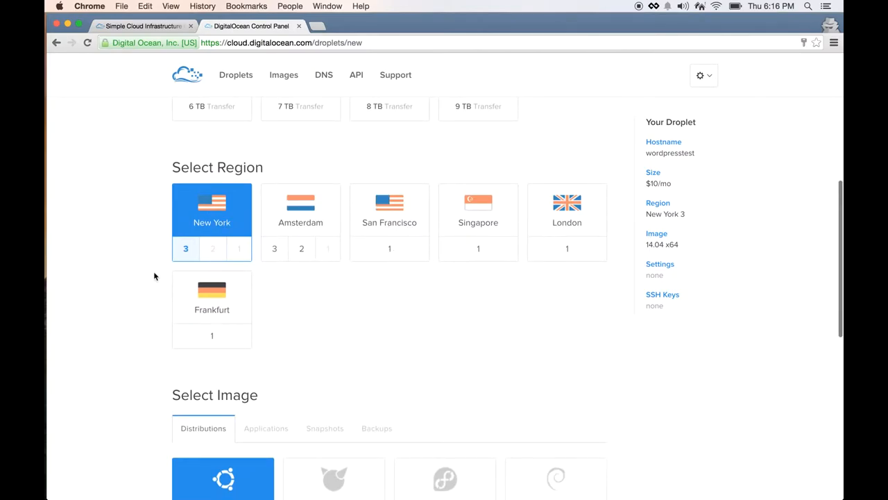
mouse_move(263, 309)
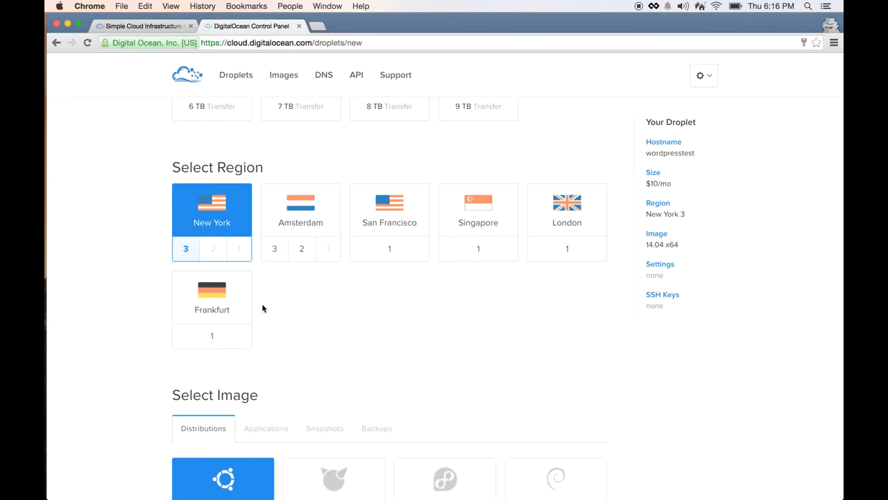
mouse_move(407, 238)
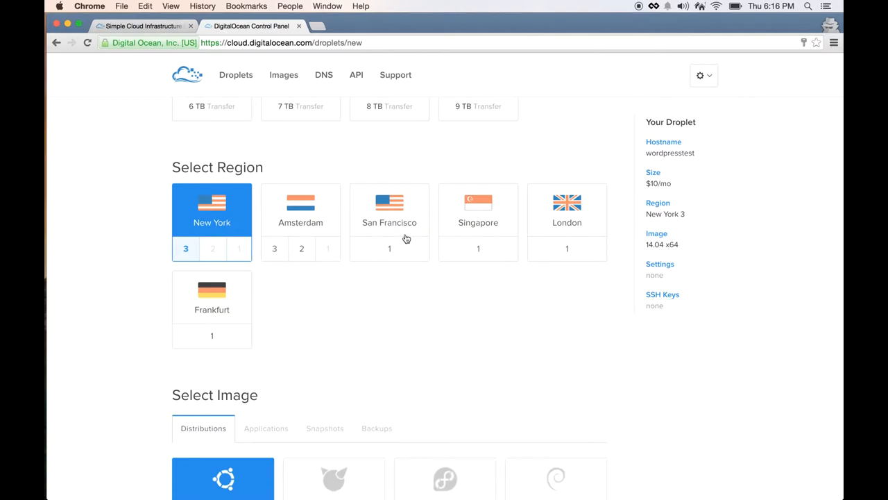
mouse_move(566, 224)
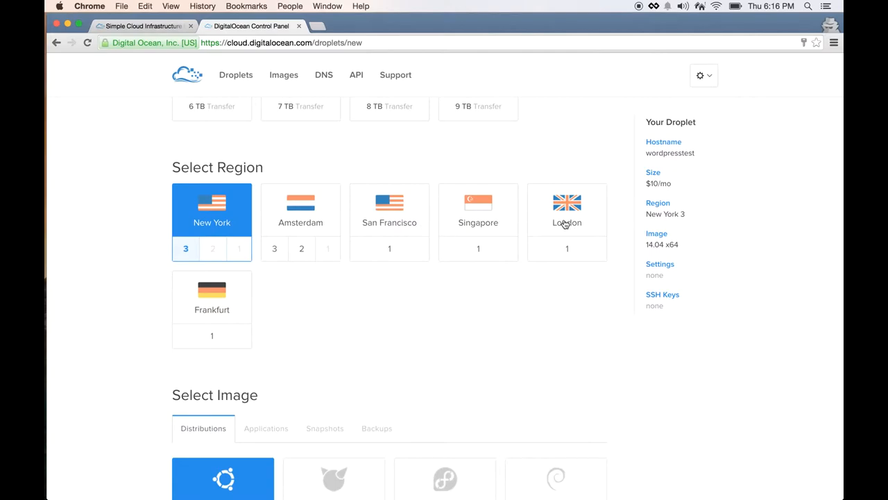
mouse_move(564, 226)
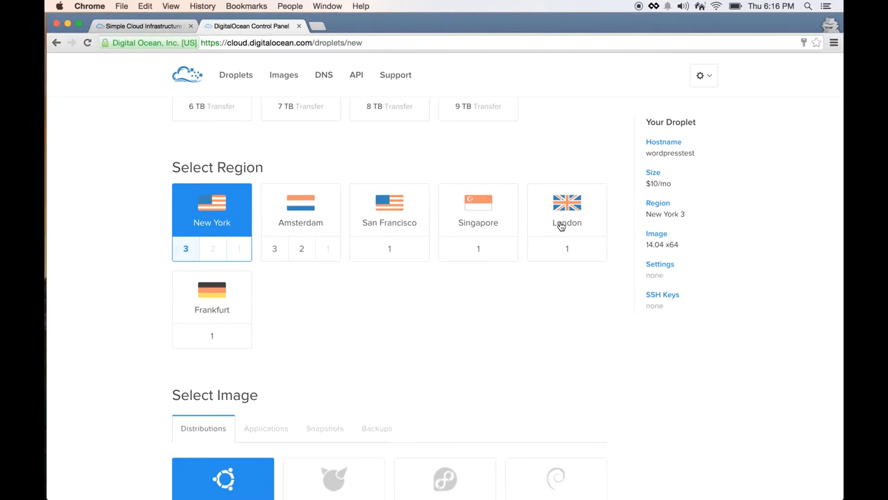
mouse_move(273, 217)
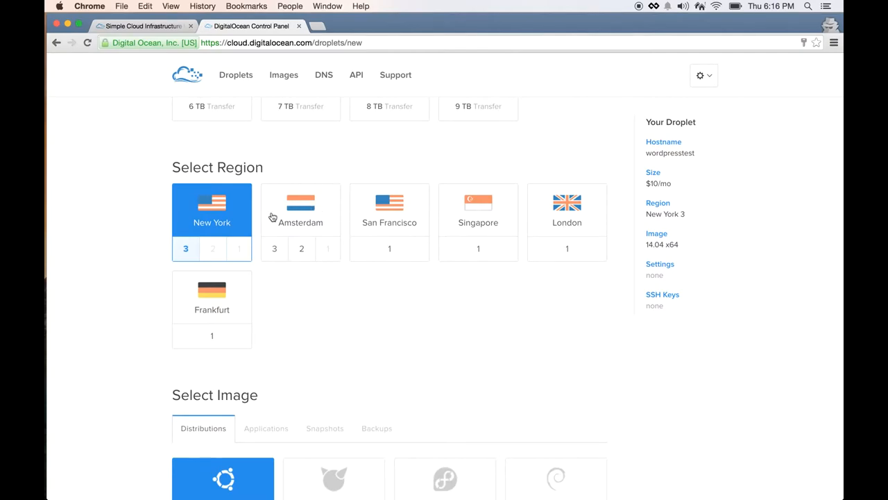
mouse_move(184, 256)
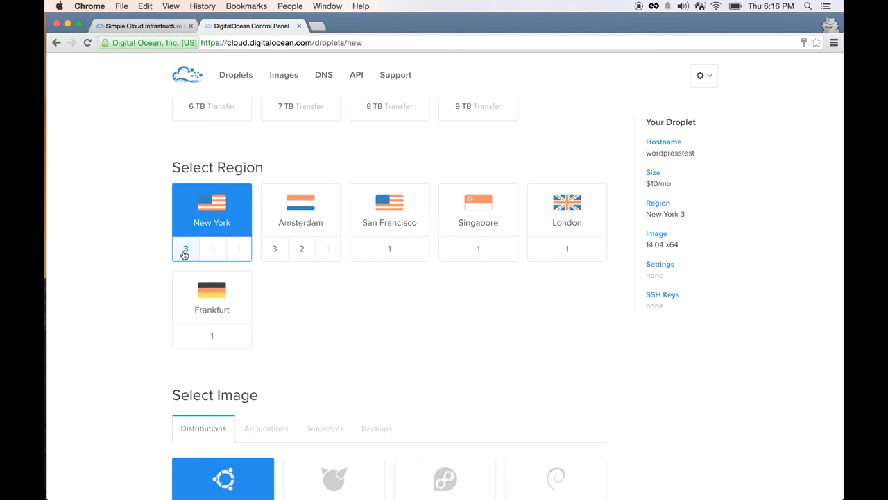
scroll(down, 3)
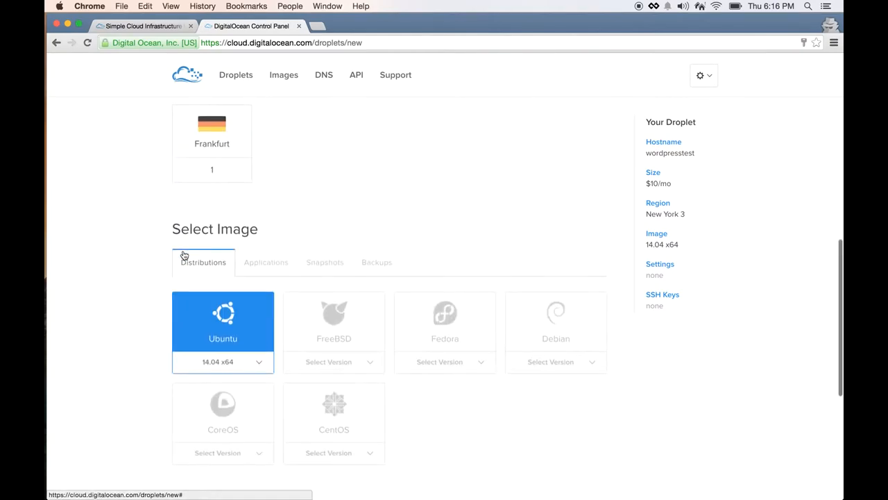
scroll(down, 3)
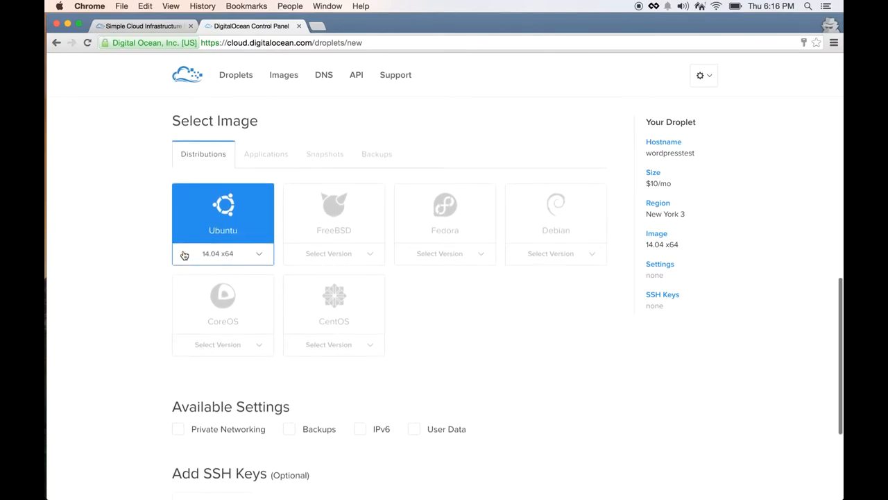
mouse_move(136, 249)
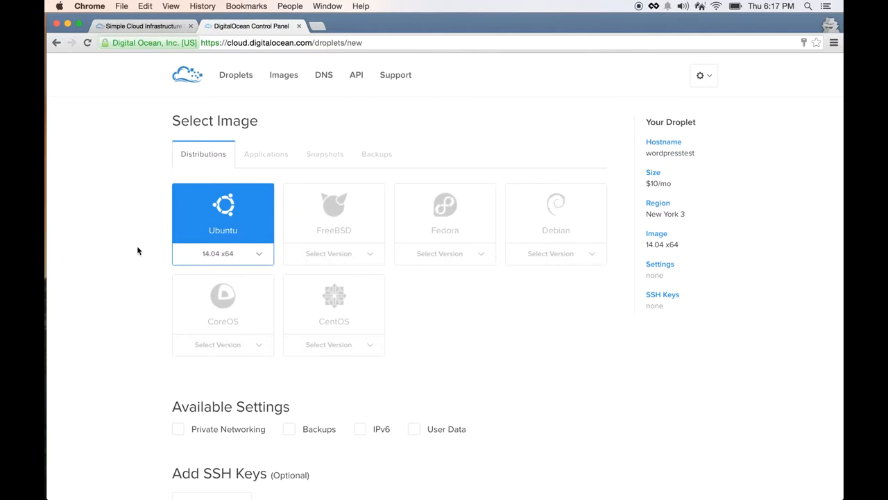
mouse_move(248, 253)
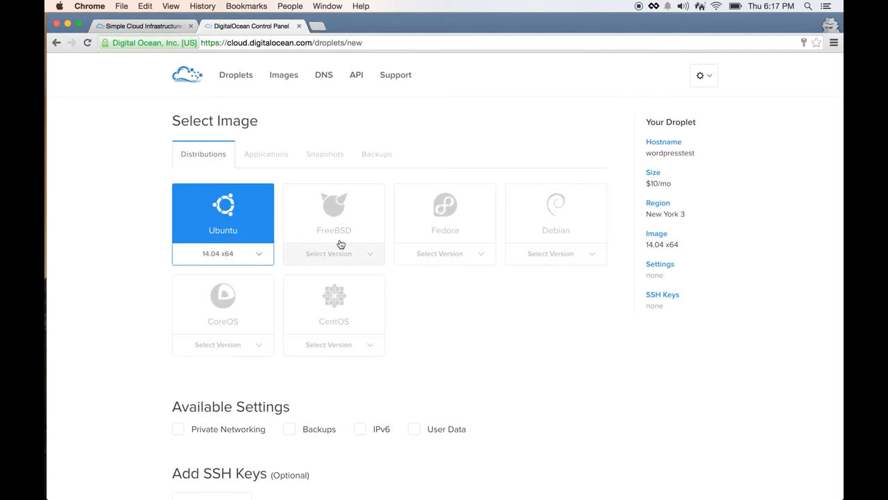
mouse_move(355, 203)
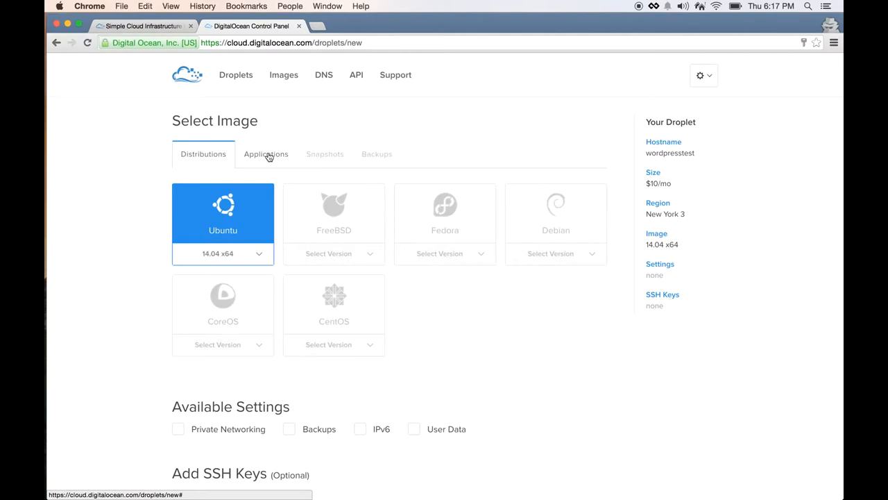
mouse_move(257, 259)
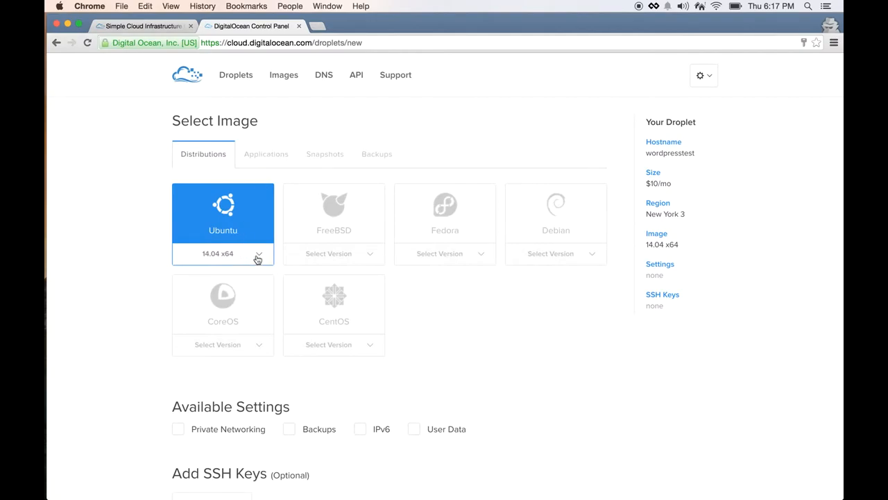
mouse_move(275, 181)
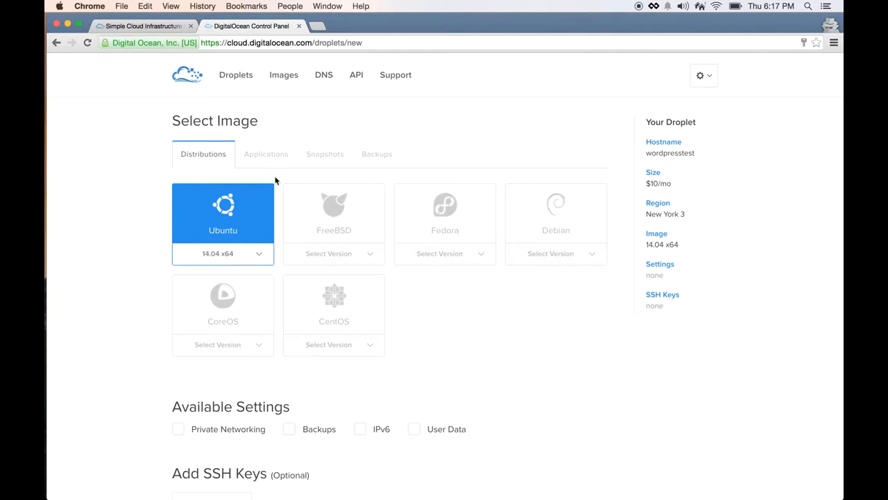
- Select the WordPress on 14.04 one-click application as the droplet image
click(266, 154)
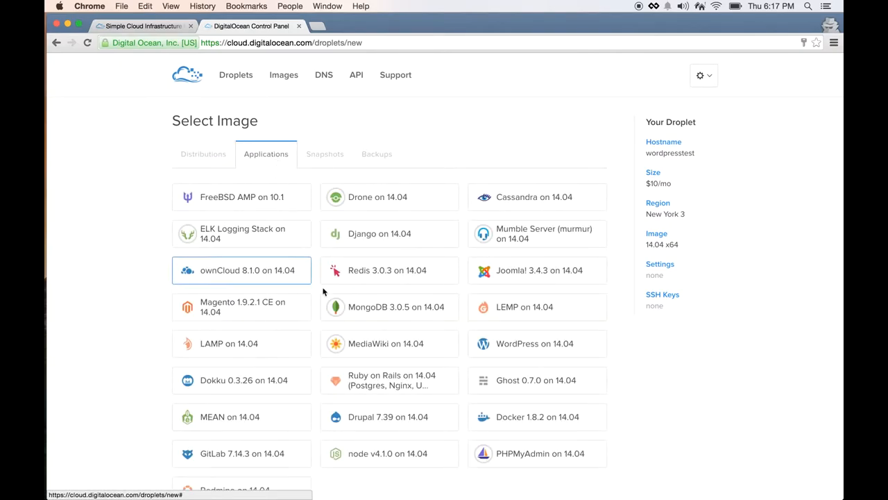
scroll(down, 3)
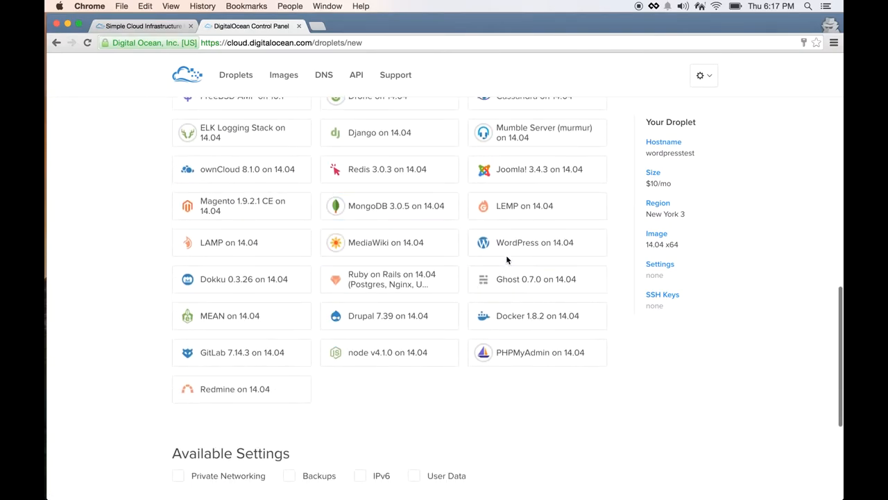
click(536, 242)
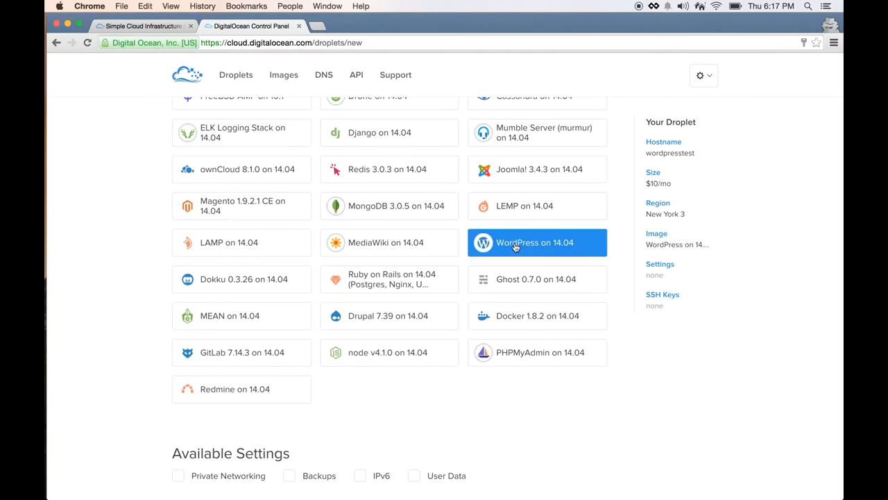
mouse_move(614, 254)
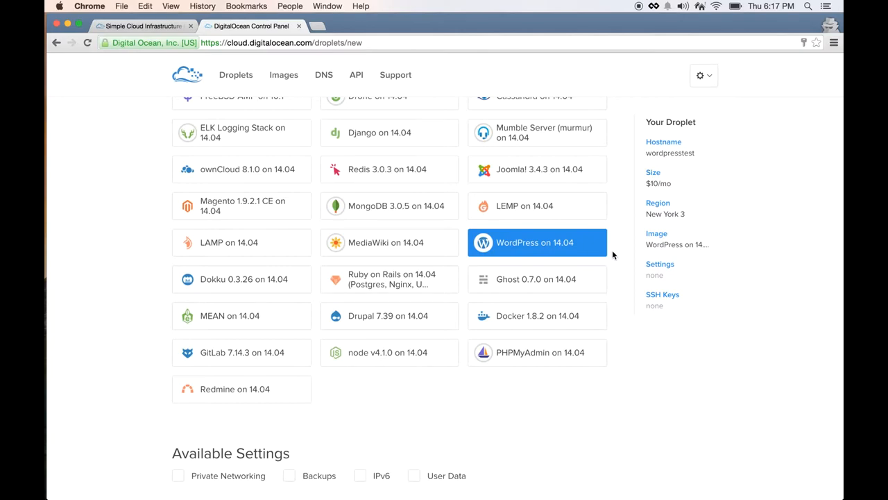
scroll(down, 3)
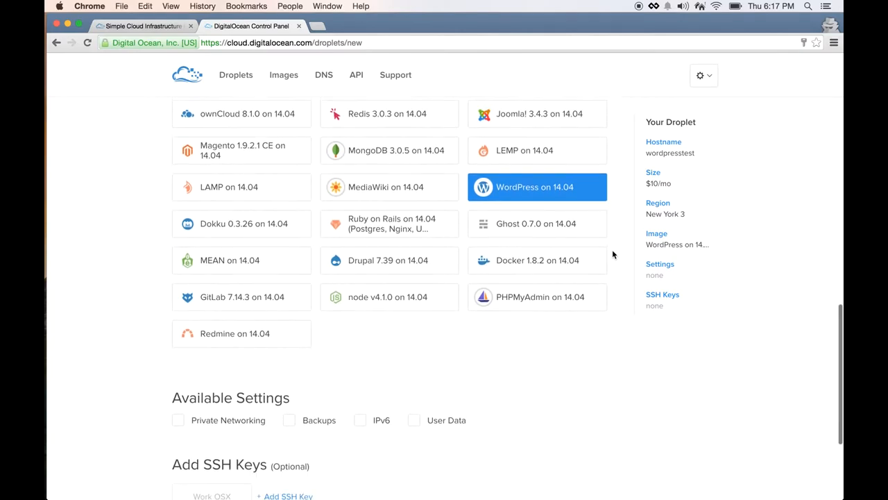
scroll(down, 3)
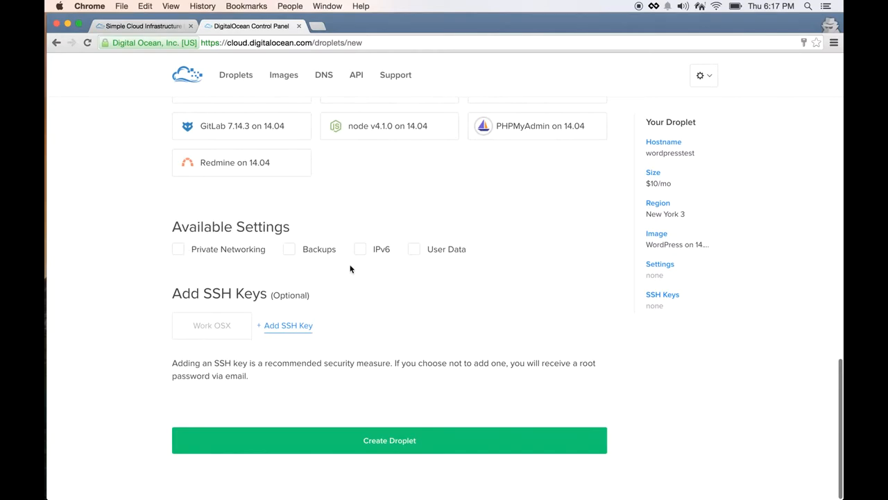
mouse_move(446, 271)
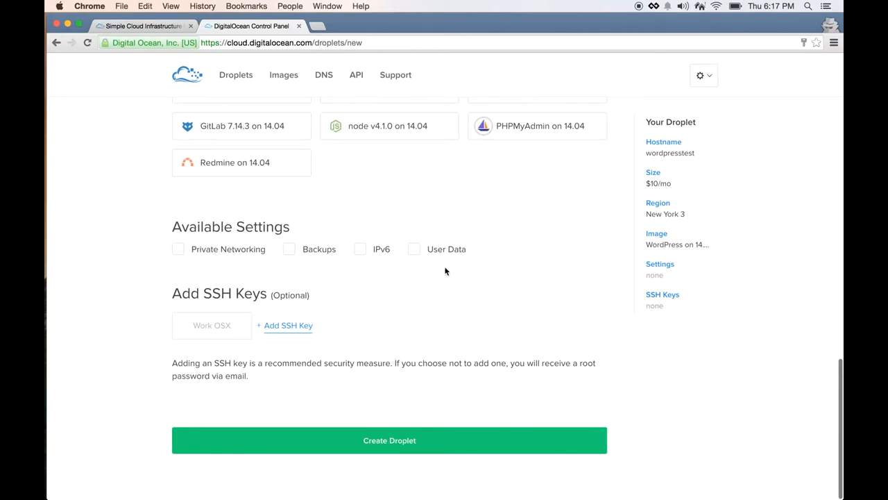
mouse_move(153, 320)
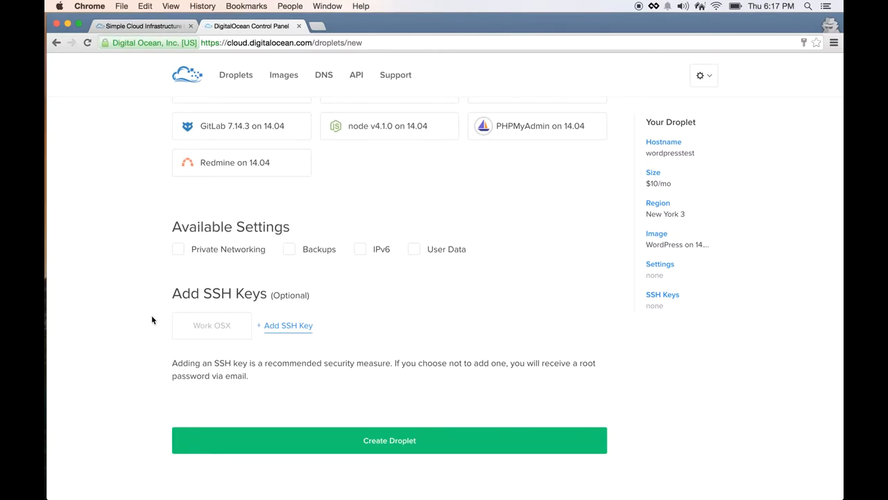
mouse_move(217, 355)
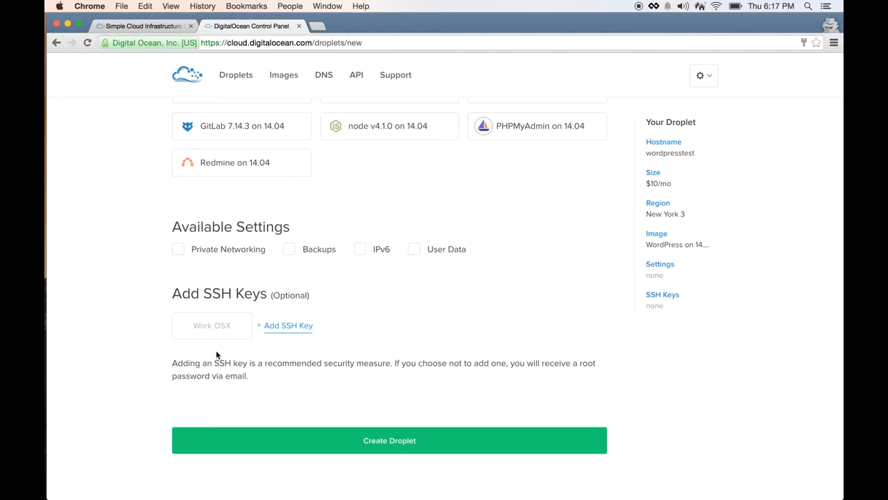
mouse_move(396, 411)
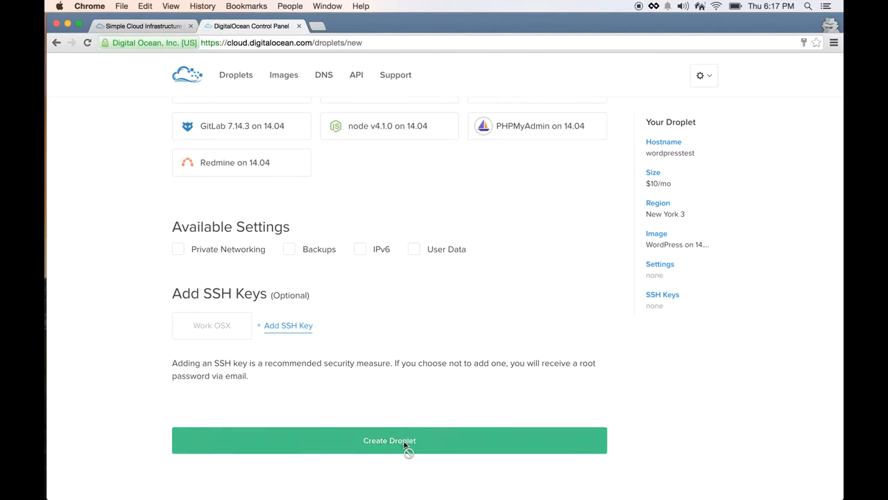
- Create the wordpresstest droplet with the chosen settings
click(390, 440)
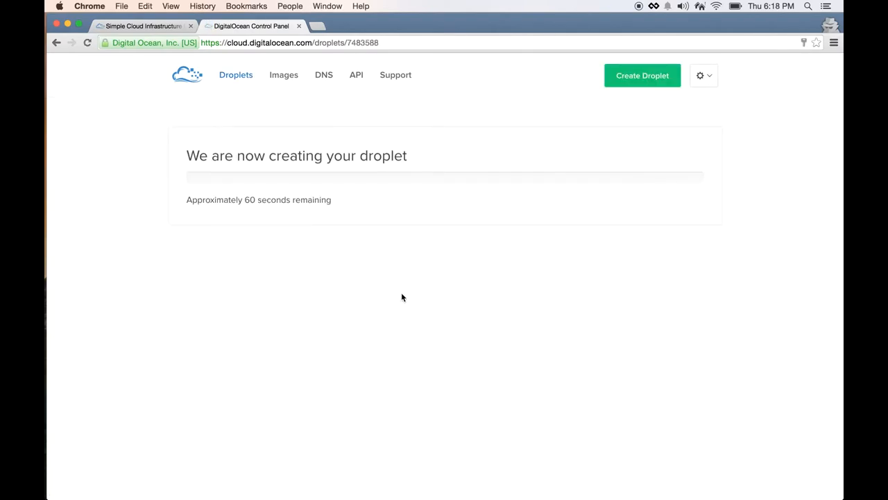
mouse_move(406, 251)
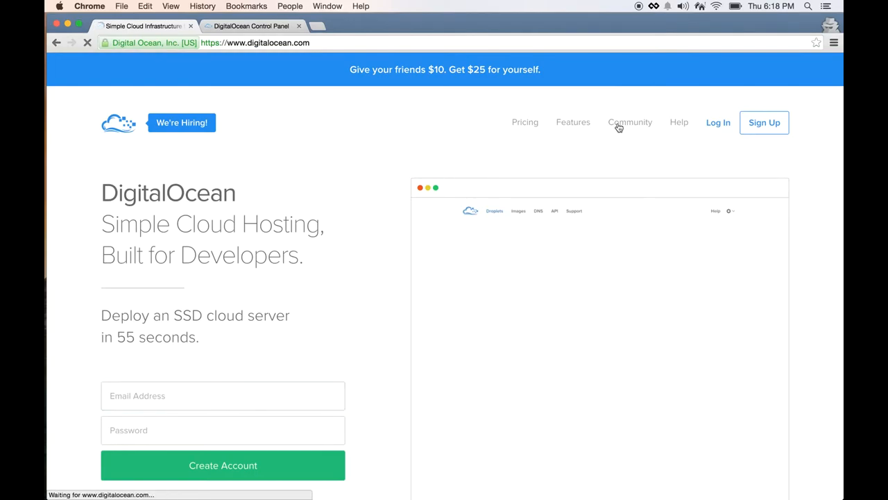
- Browse the DigitalOcean Community featured articles and Tutorials list
click(630, 122)
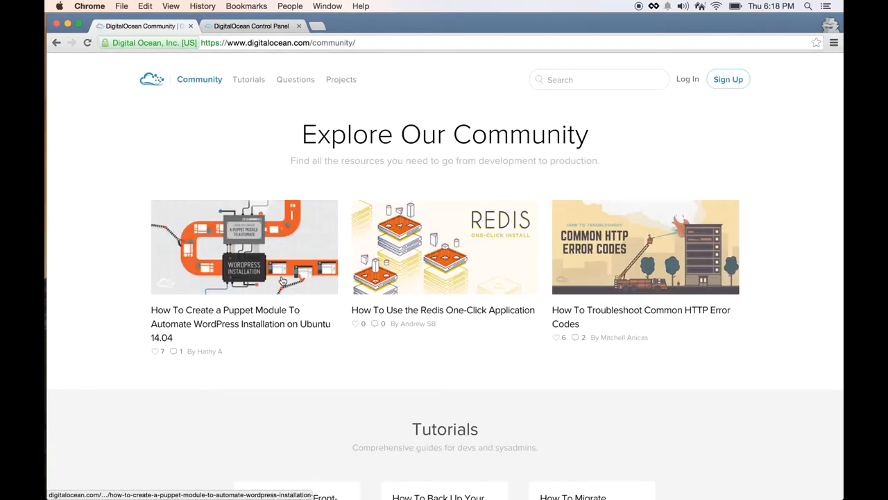
scroll(down, 3)
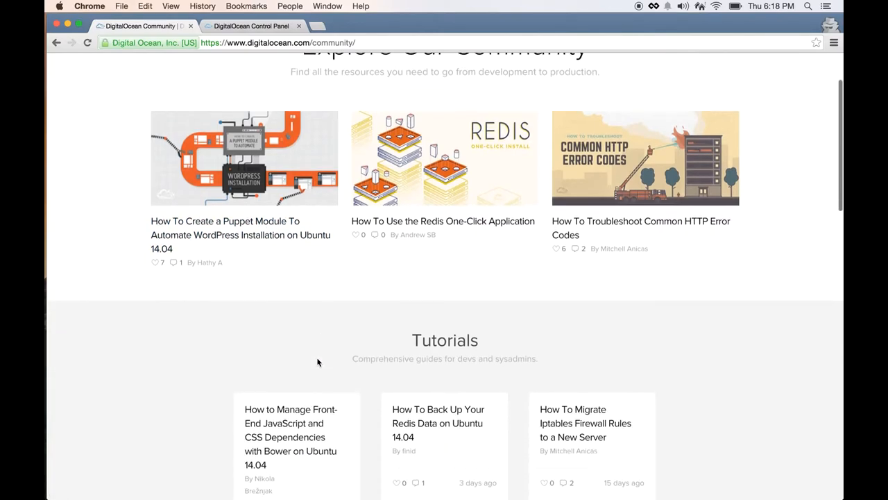
scroll(down, 3)
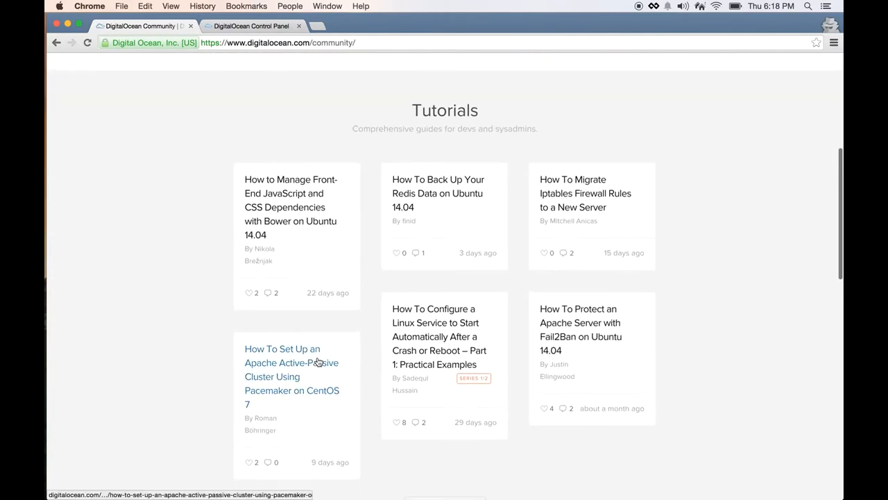
scroll(down, 3)
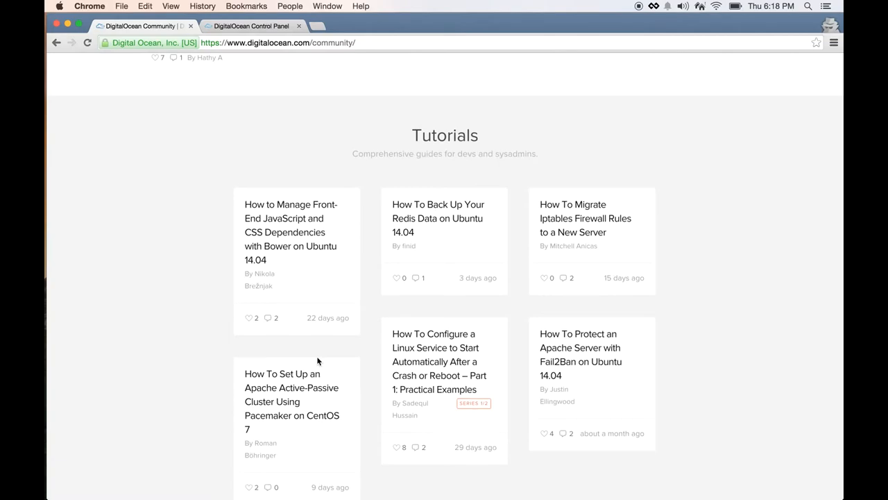
scroll(down, 3)
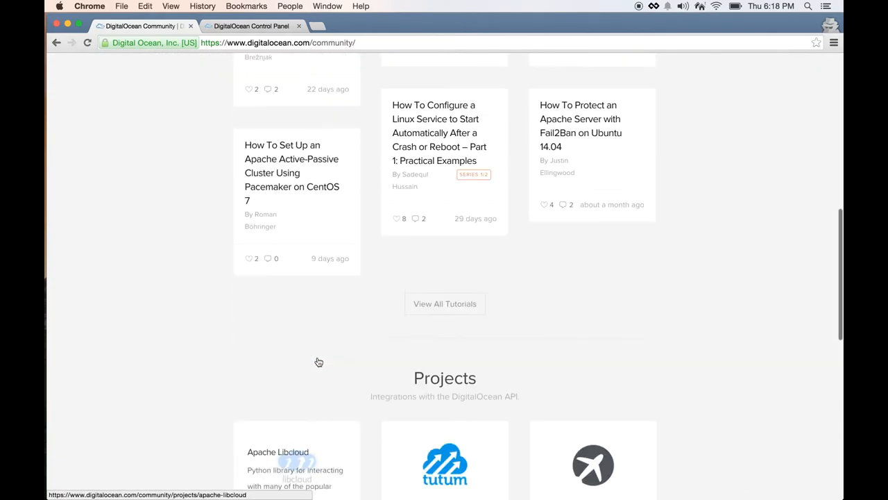
scroll(up, 3)
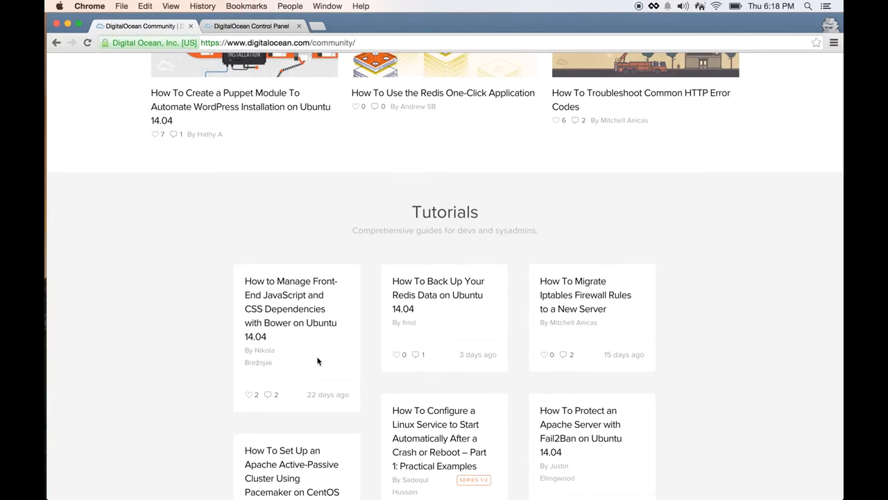
scroll(up, 3)
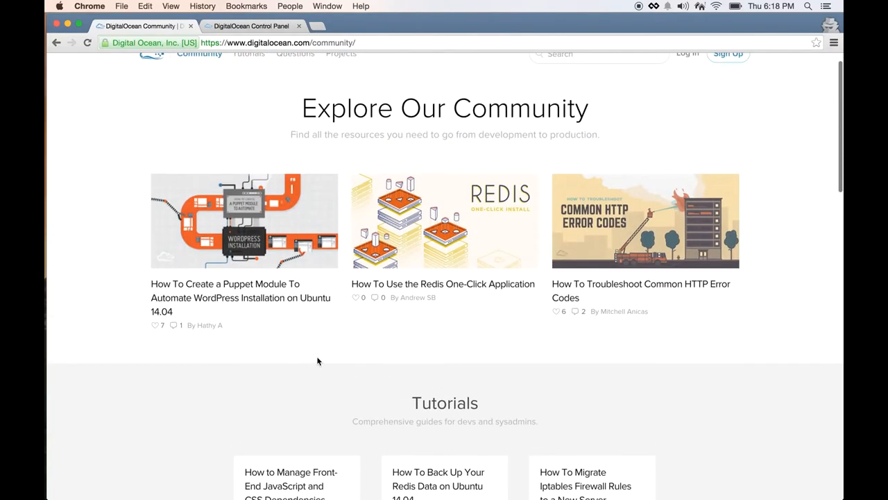
scroll(up, 3)
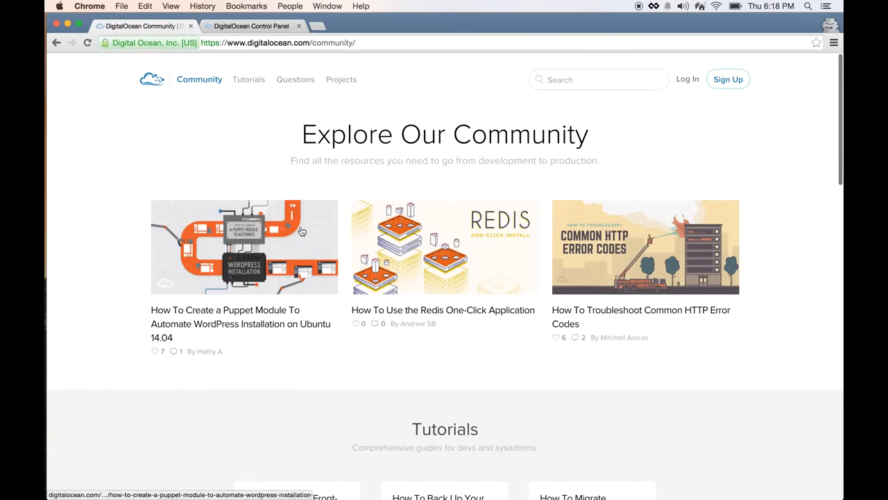
mouse_move(378, 224)
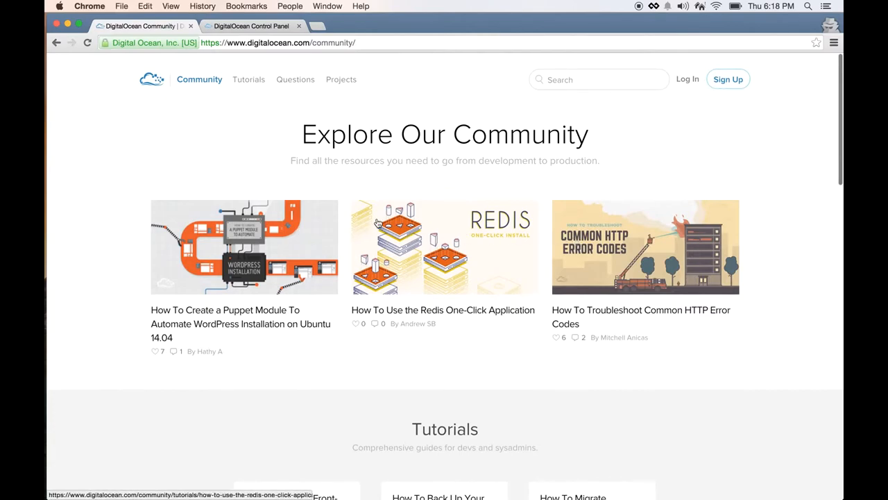
mouse_move(166, 78)
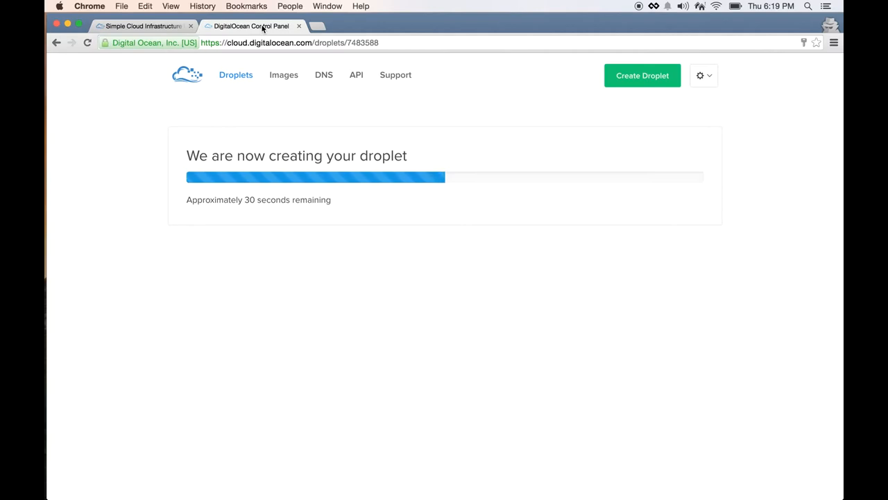
mouse_move(492, 114)
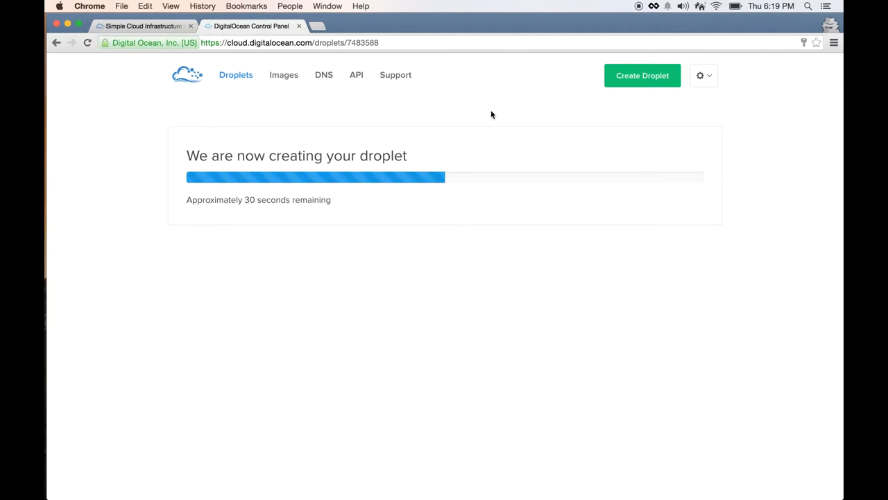
mouse_move(504, 117)
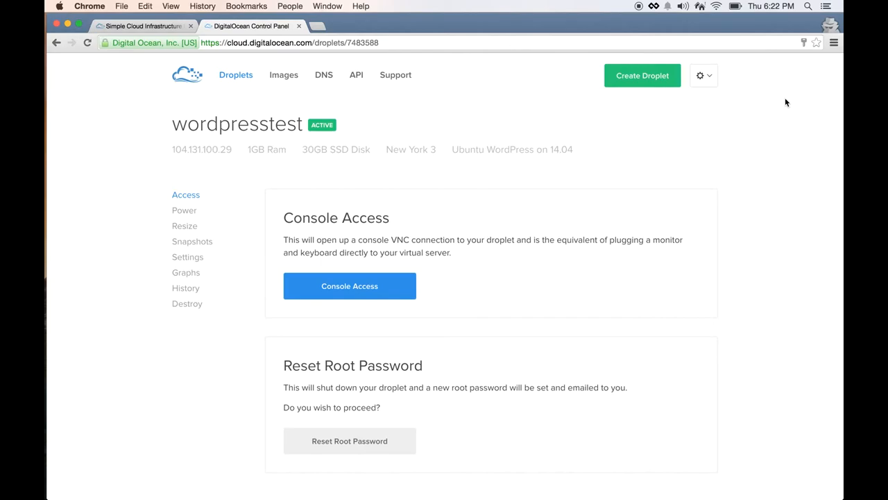
mouse_move(567, 145)
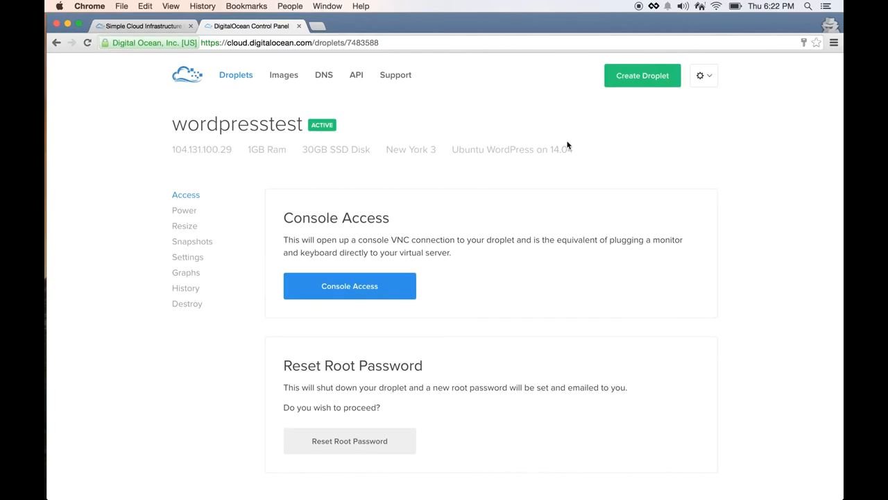
- Load 104.131.100.29 in a new tab to see the SSH login notice
double_click(208, 149)
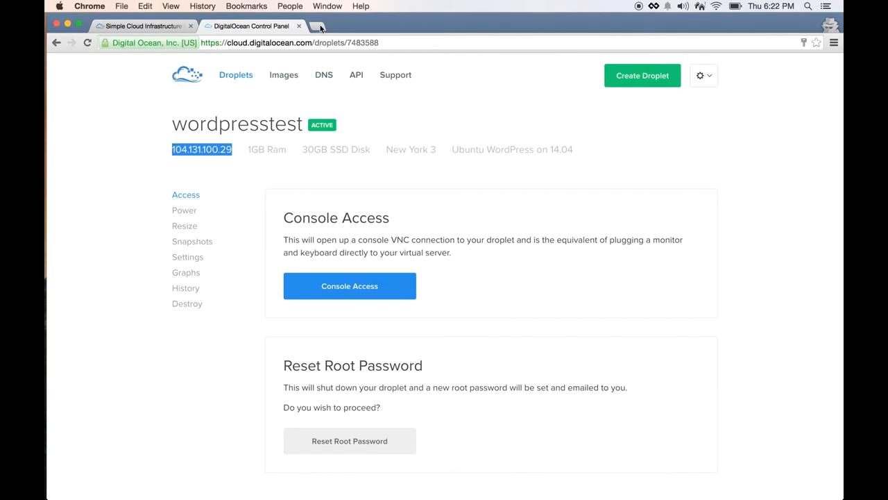
click(316, 25)
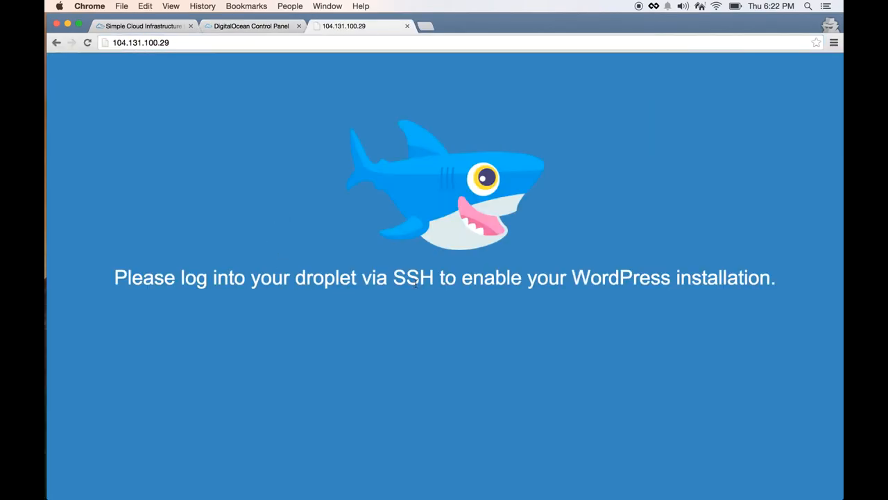
mouse_move(257, 157)
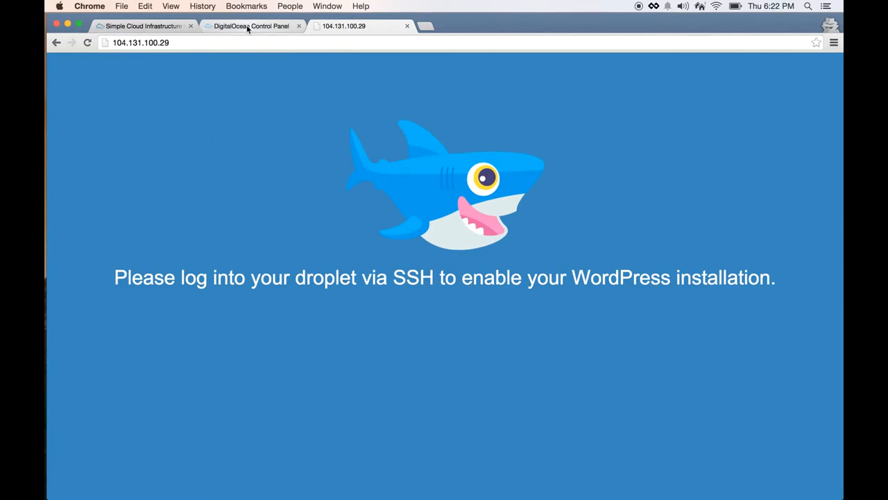
mouse_move(252, 26)
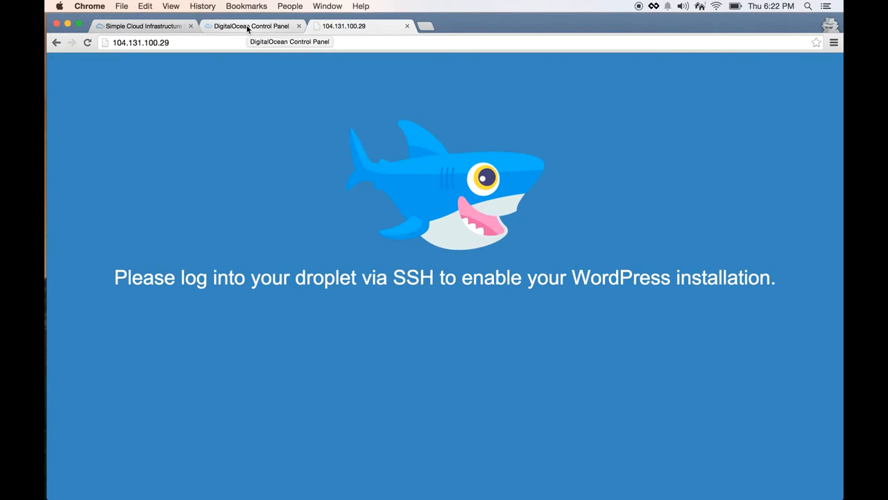
click(252, 26)
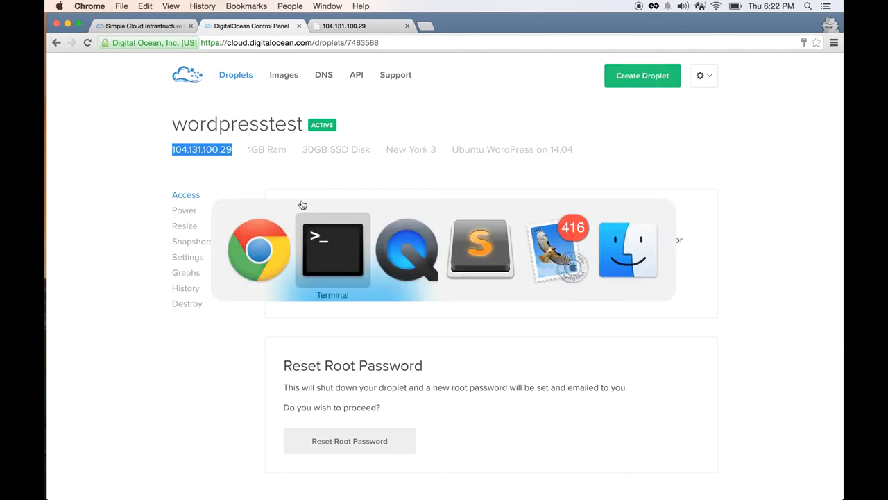
- SSH into 104.131.100.29 as root and accept the host fingerprint
click(332, 250)
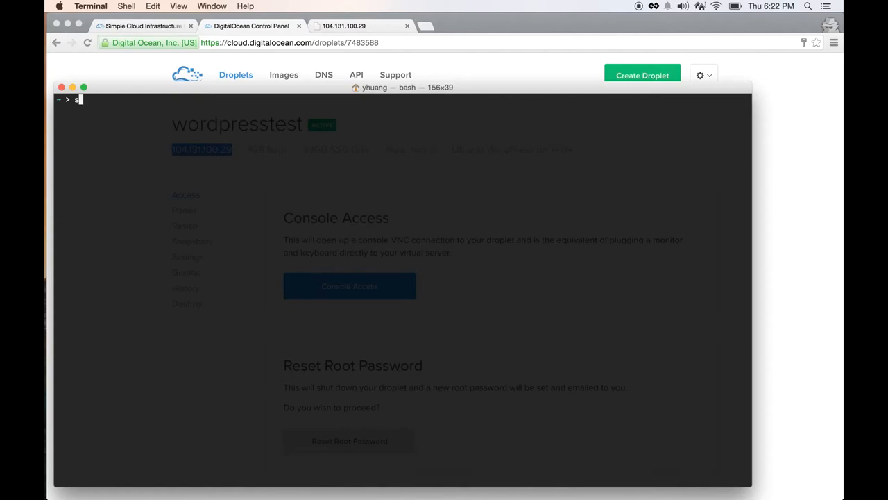
text(sh root@)
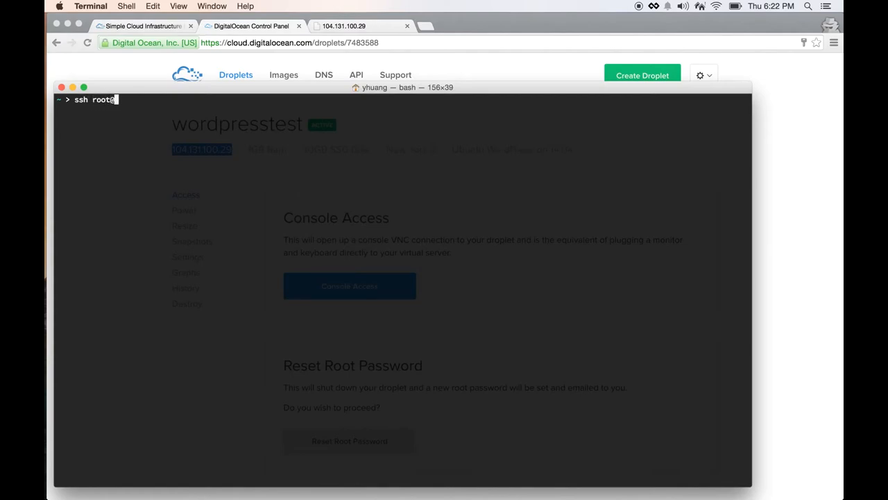
text(@104.131.100.29)
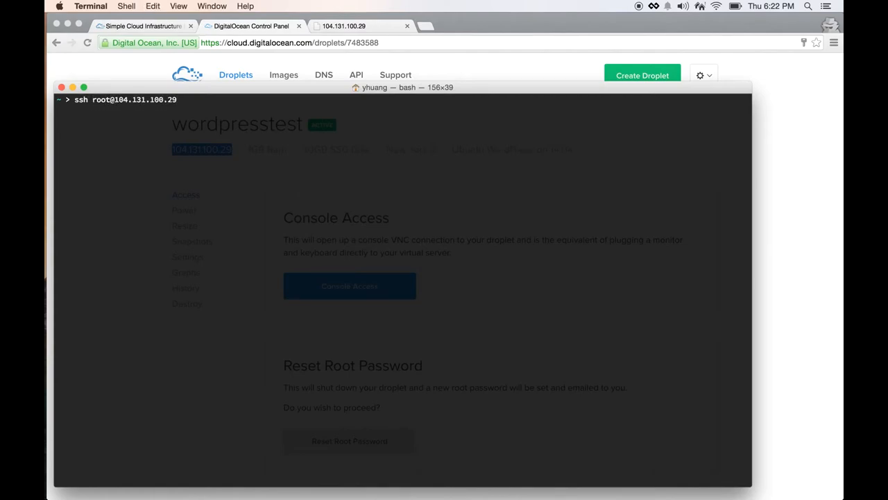
key(Return)
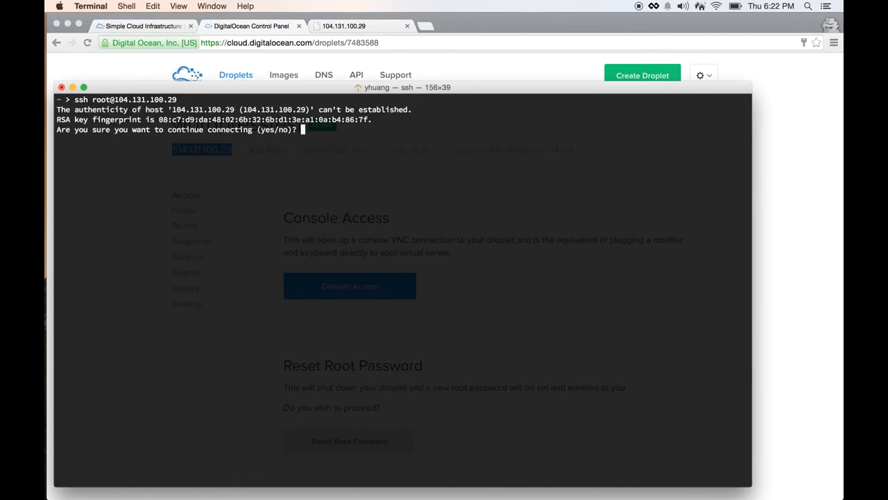
text(ye)
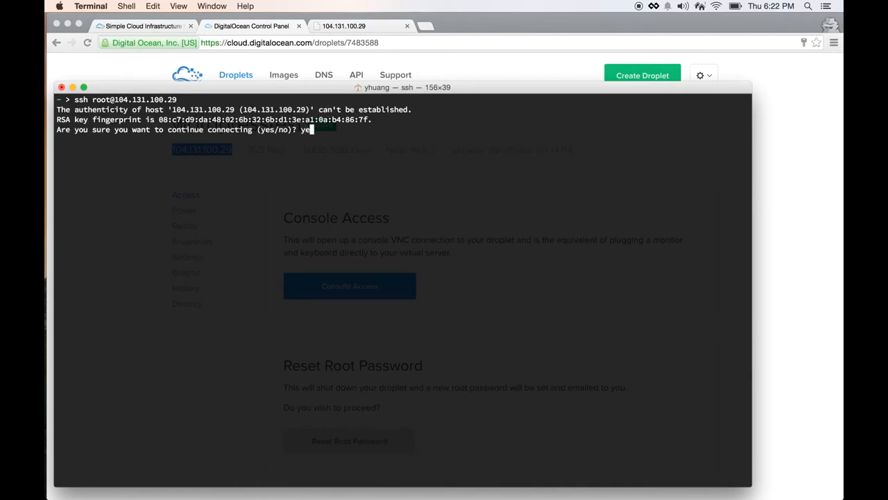
key(Return)
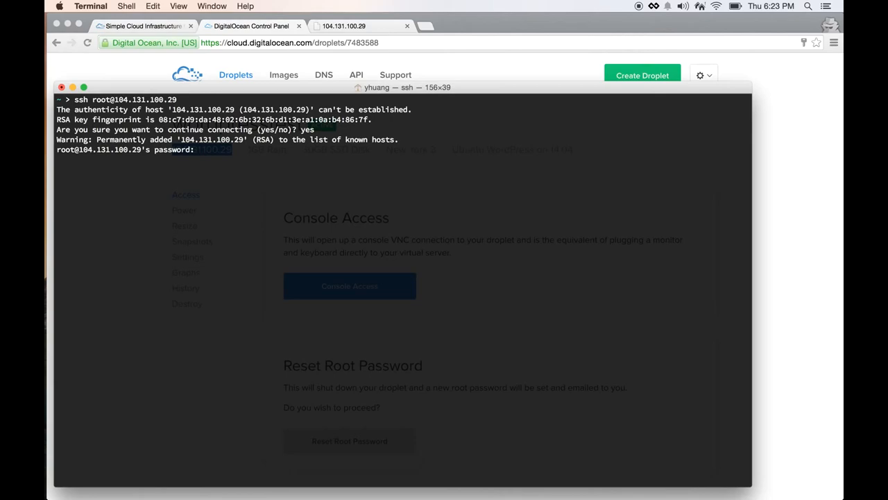
- Enter the emailed root password, then set and confirm a new root password
key(Return)
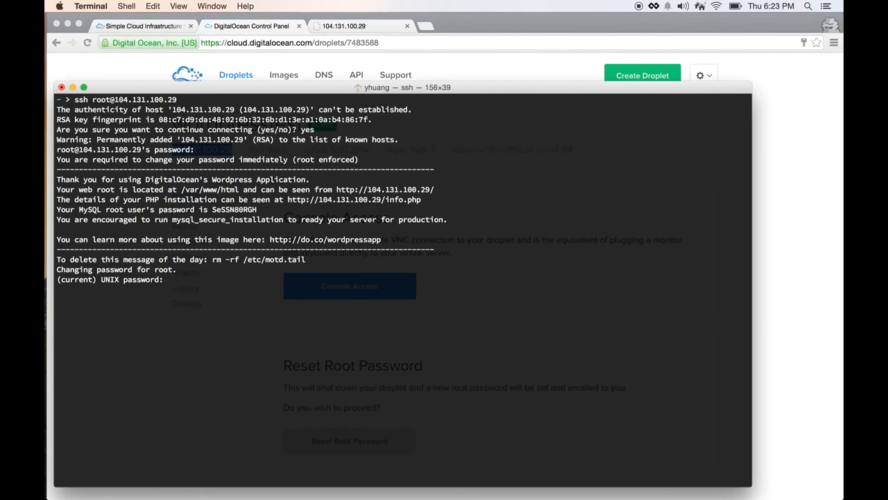
key(Return)
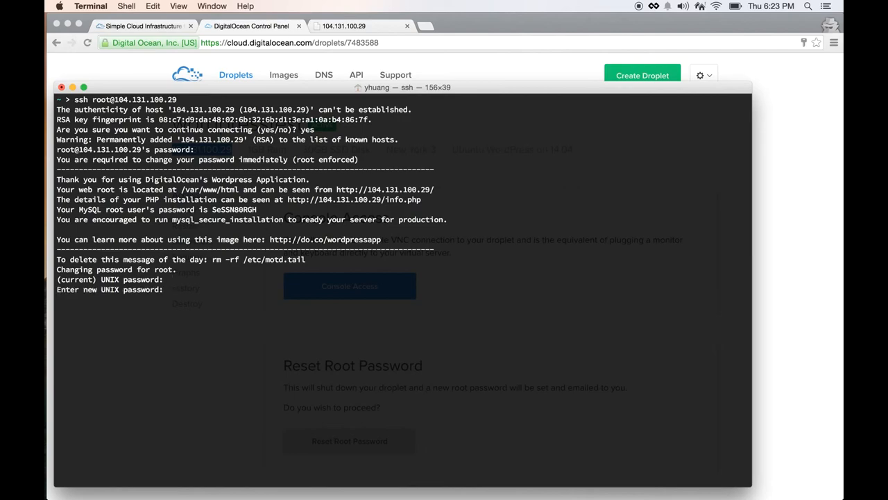
key(Return)
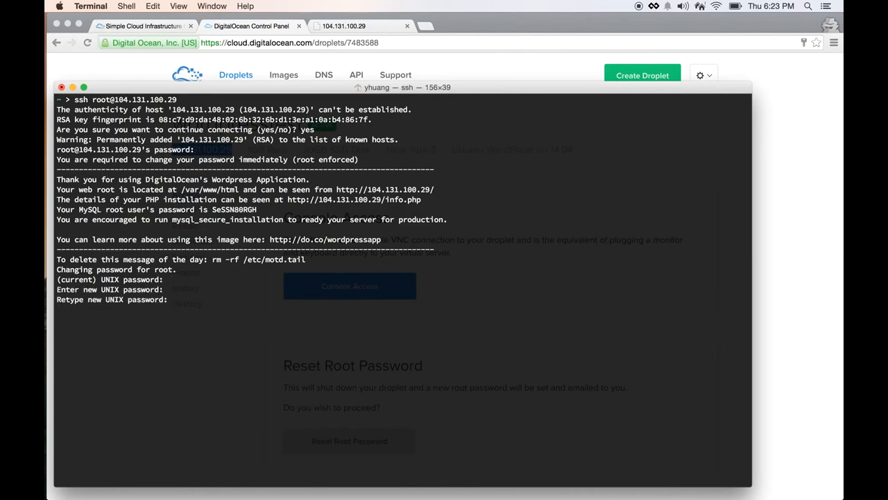
key(Return)
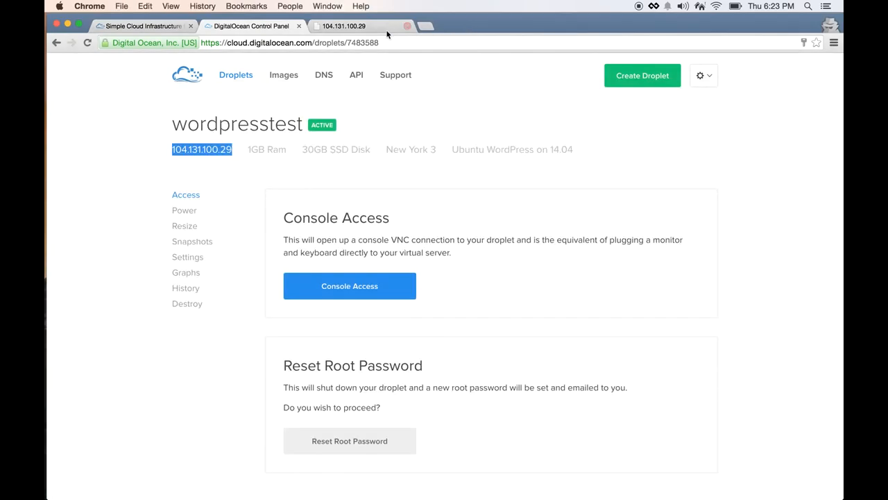
click(343, 25)
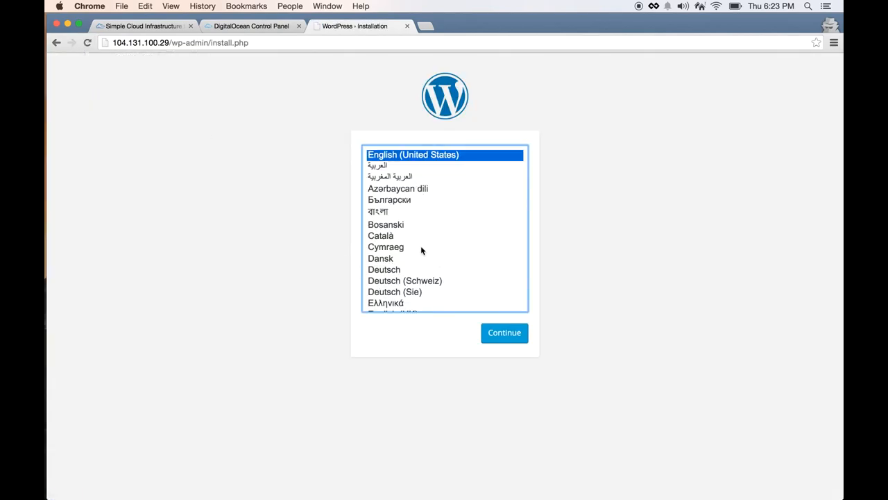
click(504, 332)
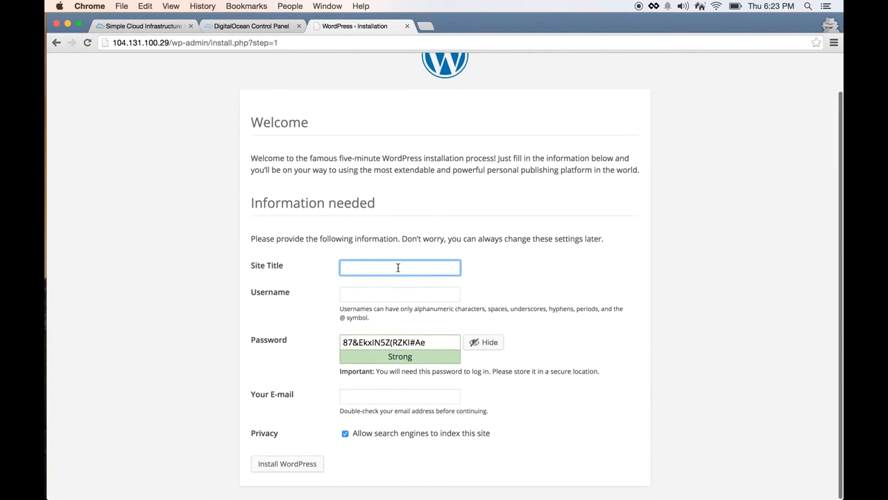
text(my website)
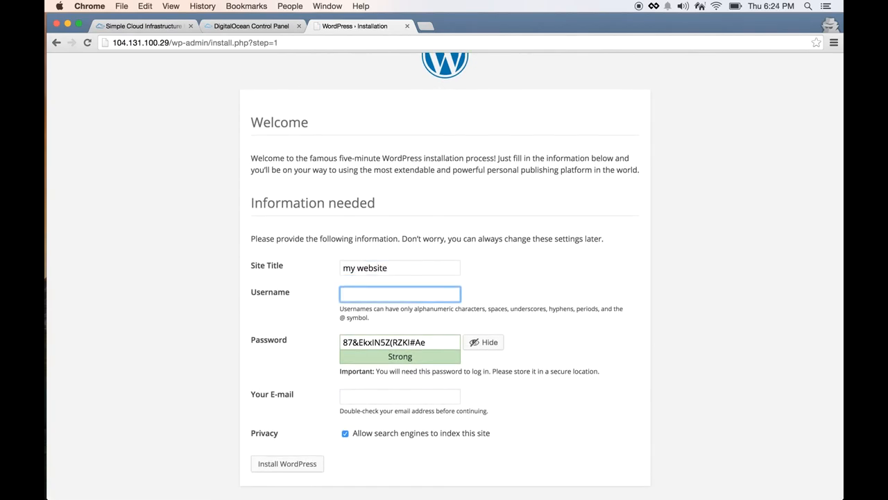
text(admin)
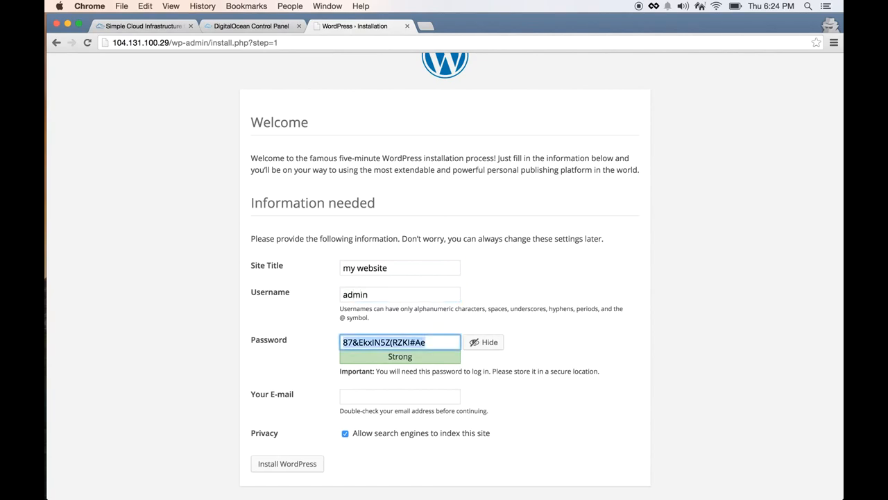
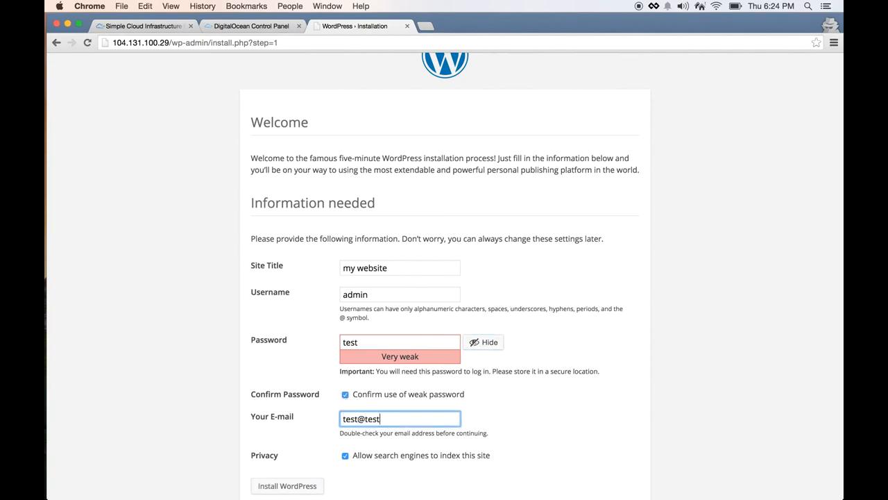
click(287, 485)
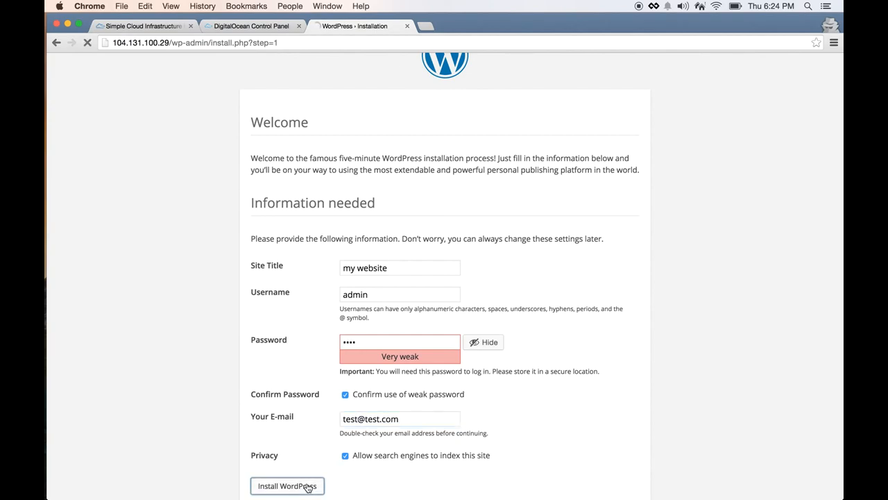
click(288, 485)
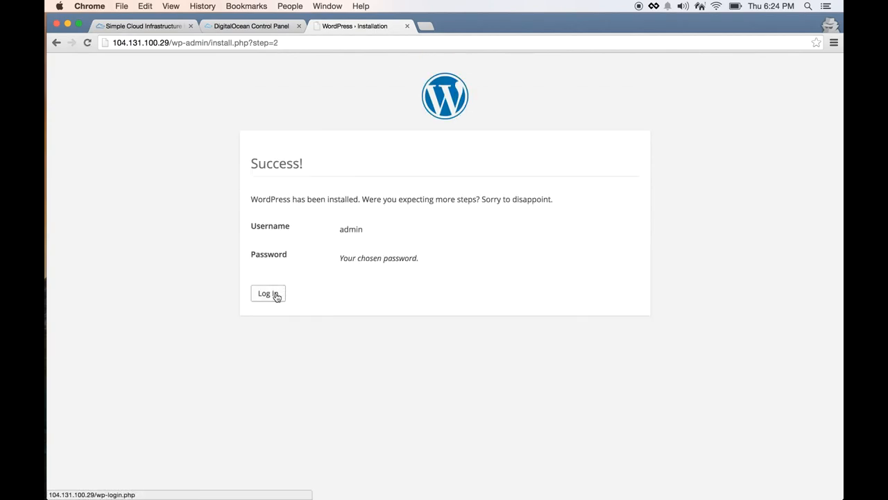
- Log in as admin and open the 'my website' front page with Hello world!
click(268, 293)
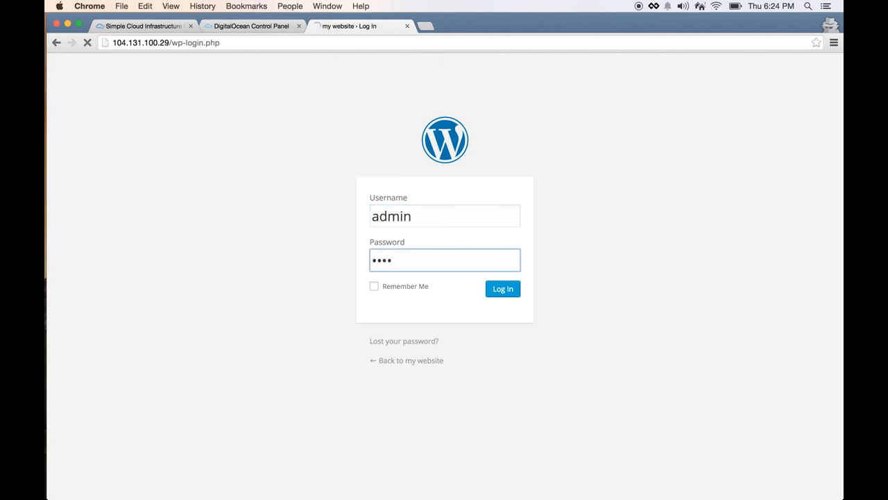
click(502, 288)
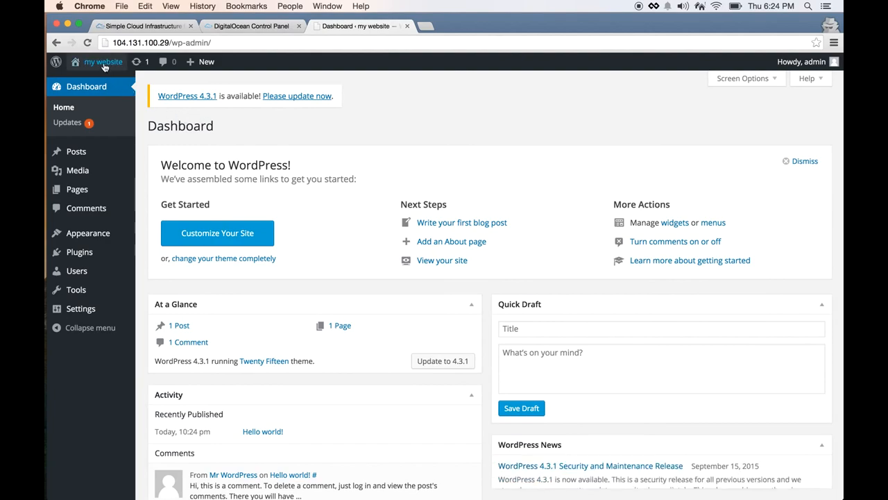
click(103, 62)
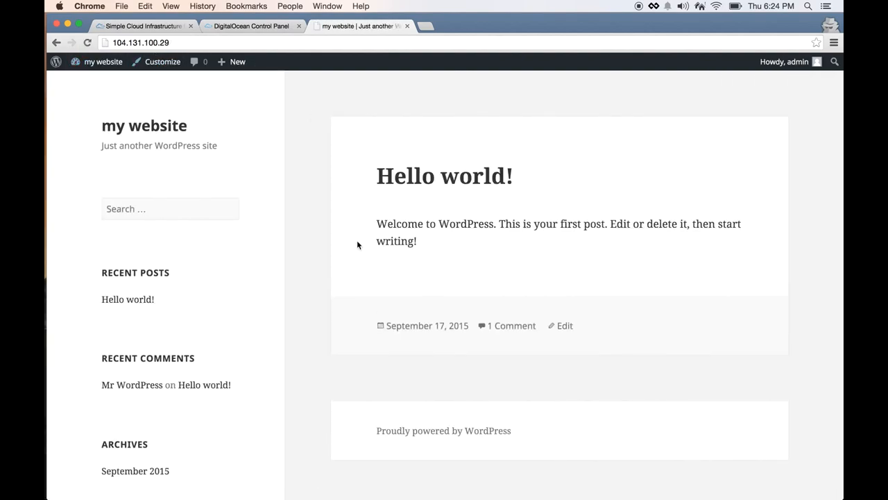